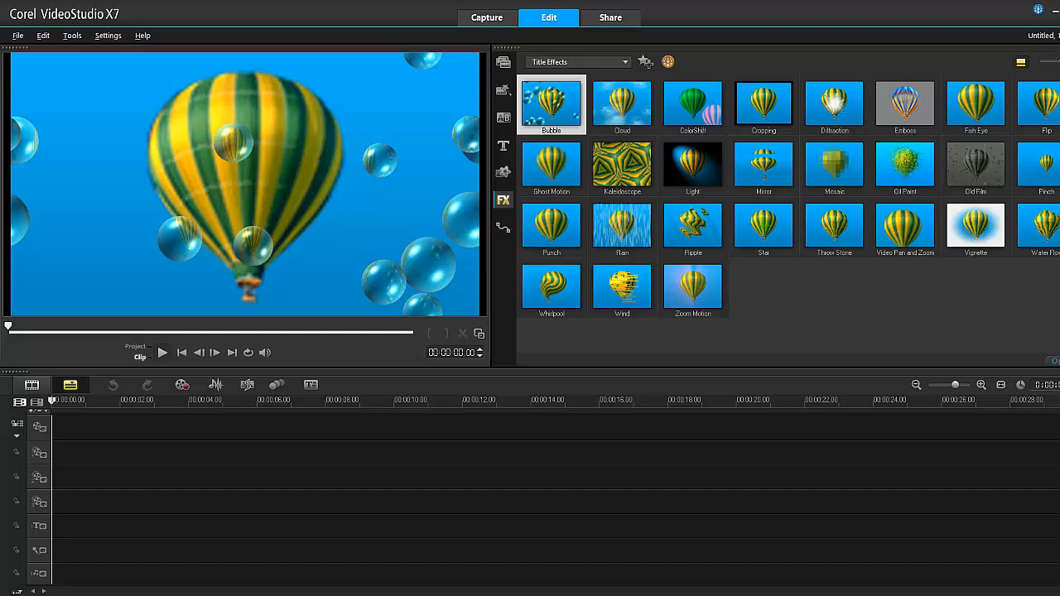
# - From the Color library, place a light orange colour clip at the start of the Video track
pyautogui.click(763, 103)
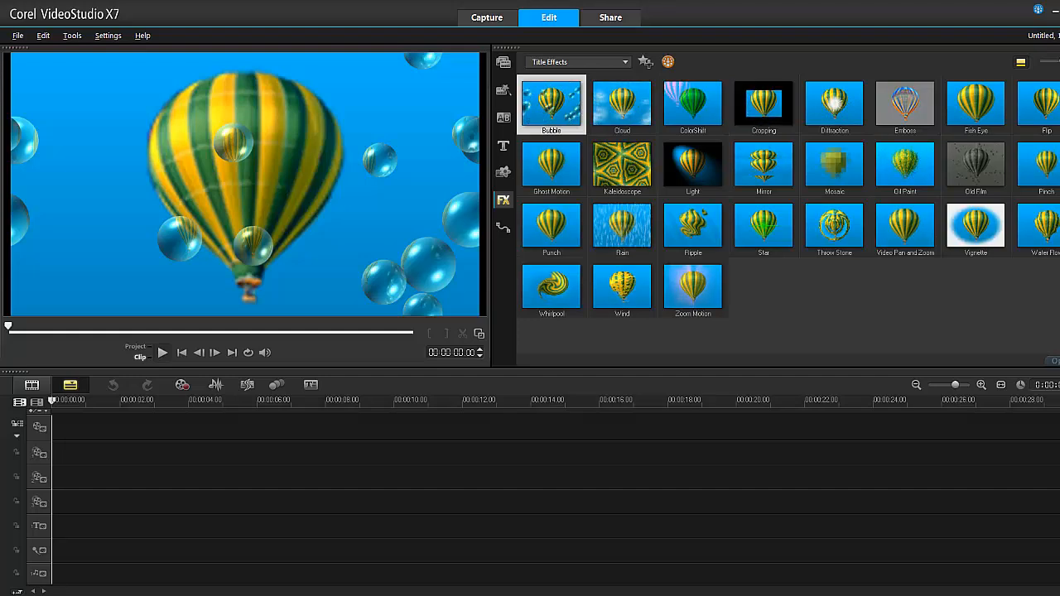
pyautogui.click(503, 172)
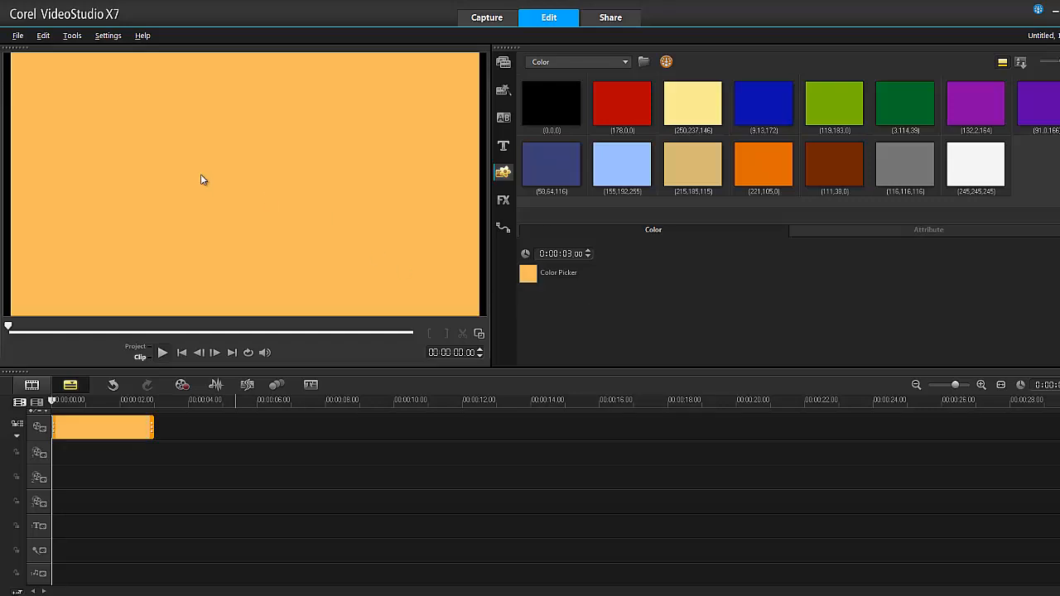
pyautogui.moveTo(184, 258)
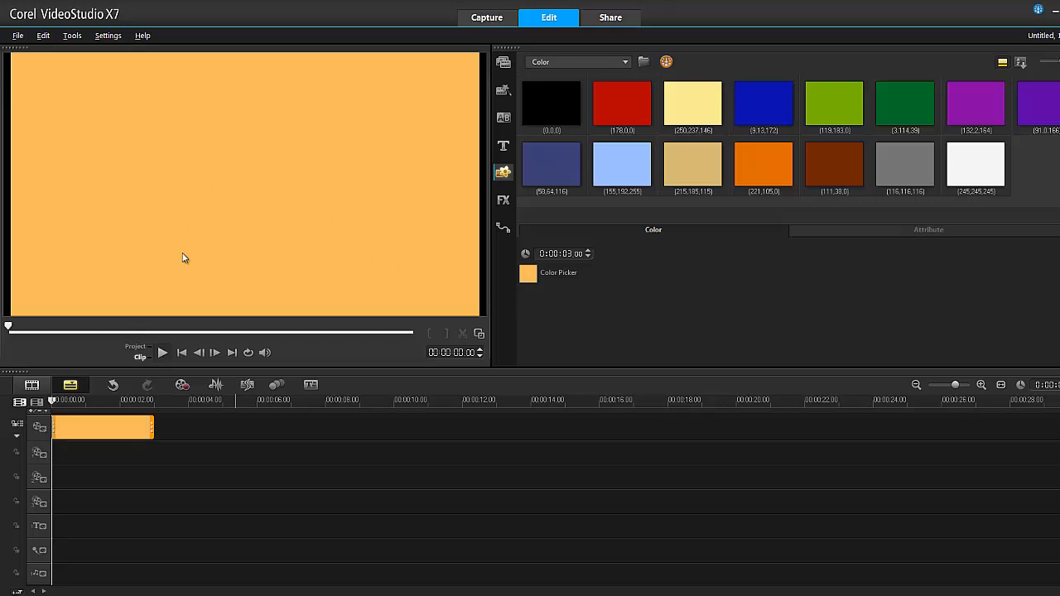
# - Create a large white GRIPPS title, font size 176, in the preview
pyautogui.click(502, 146)
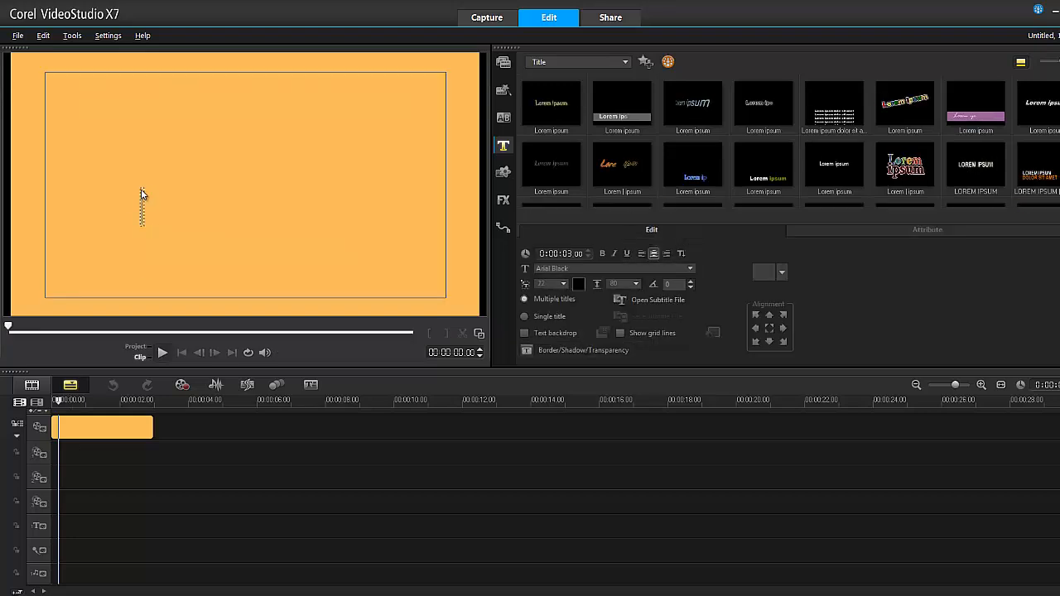
pyautogui.write('GRIPPS')
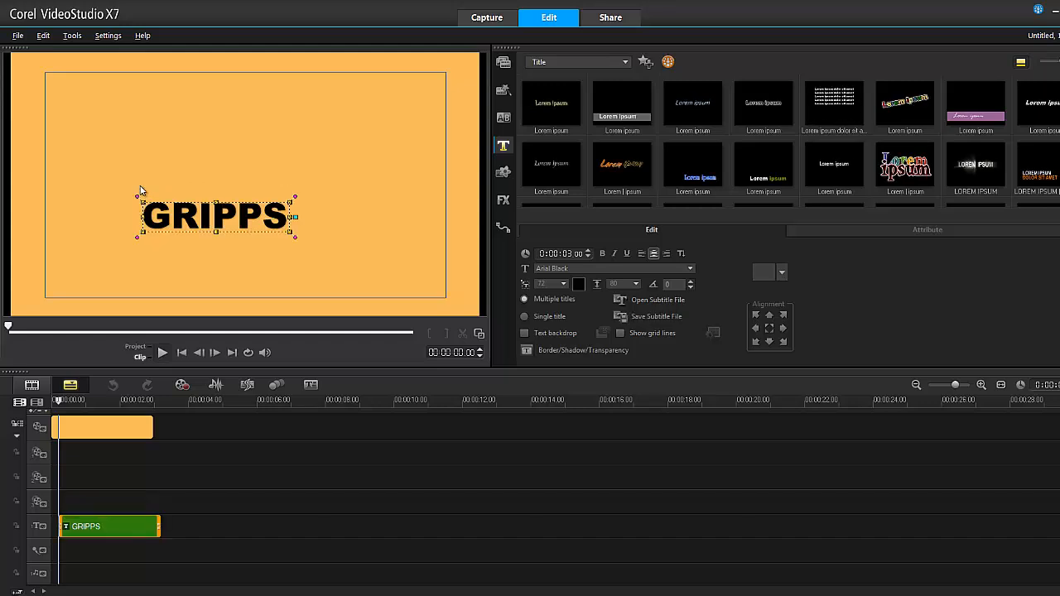
pyautogui.moveTo(215, 216); pyautogui.dragTo(214, 196)
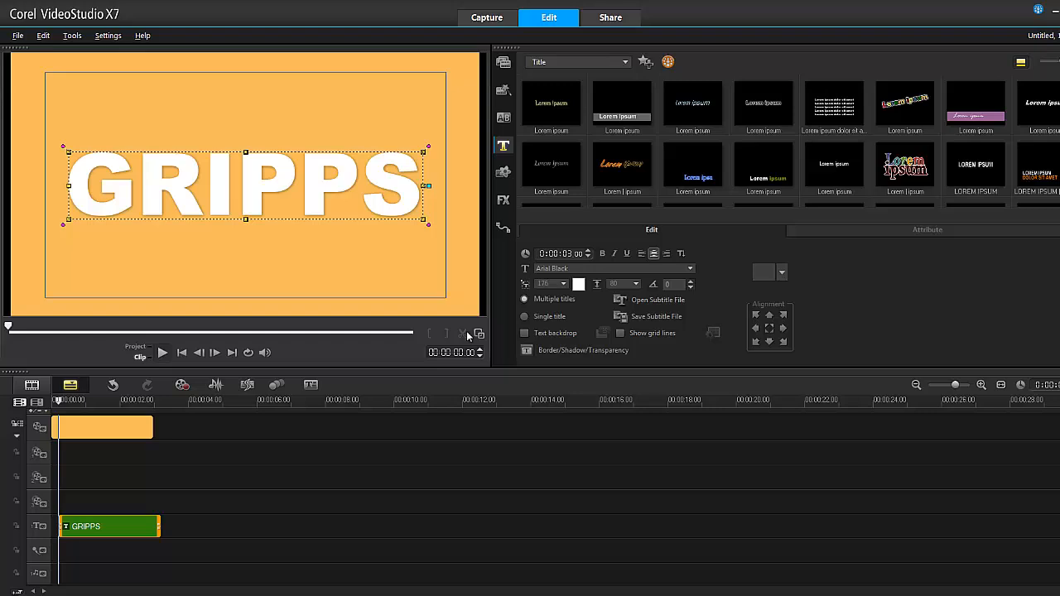
pyautogui.click(107, 526)
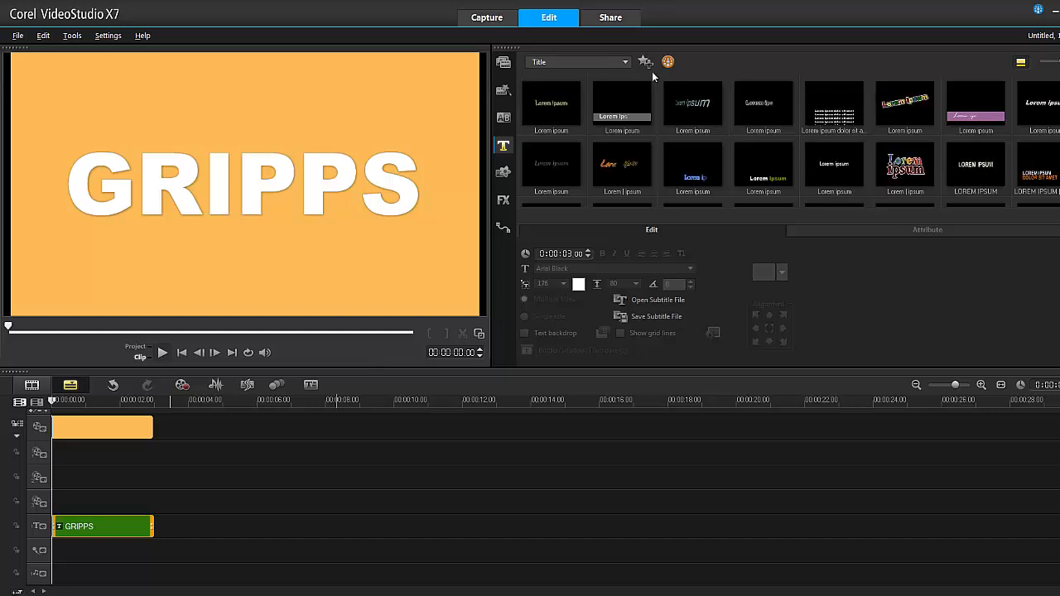
# - Apply Boris Graffiti 6.1 from My Favorites to the GRIPPS title clip and reopen its options
pyautogui.click(502, 199)
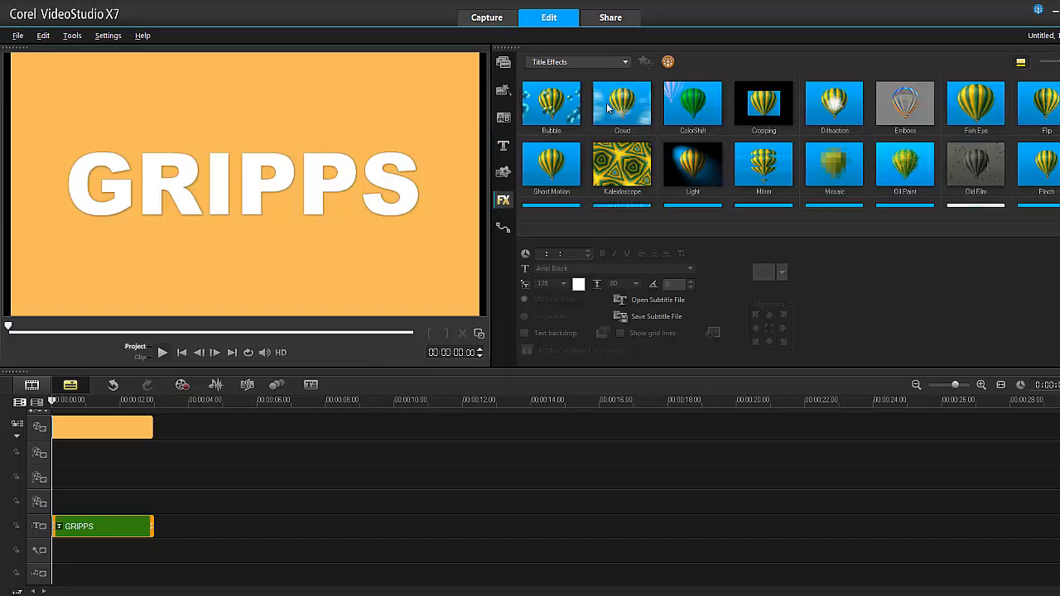
pyautogui.click(577, 61)
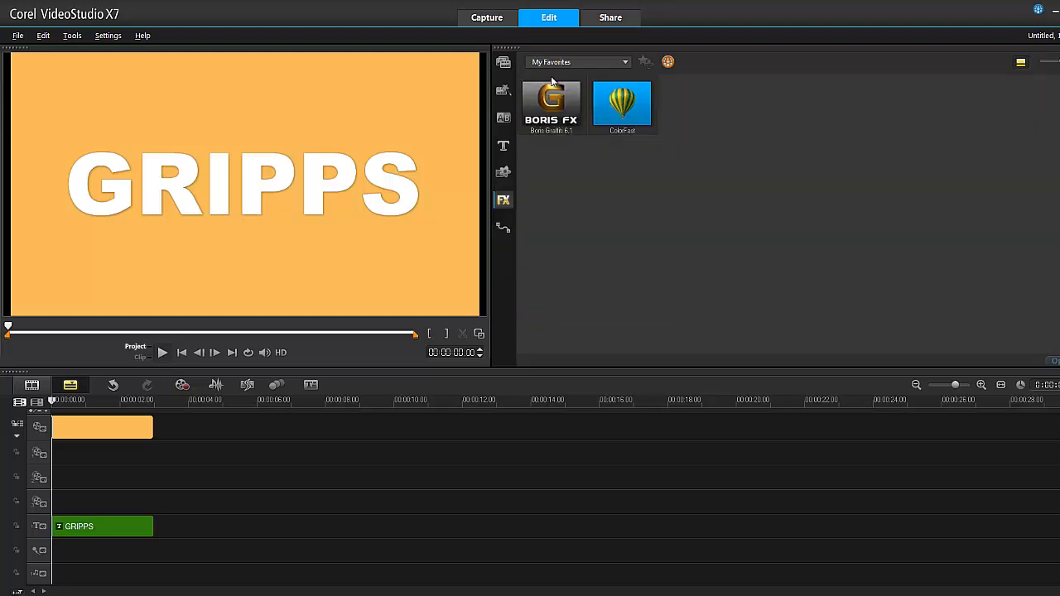
pyautogui.click(550, 104)
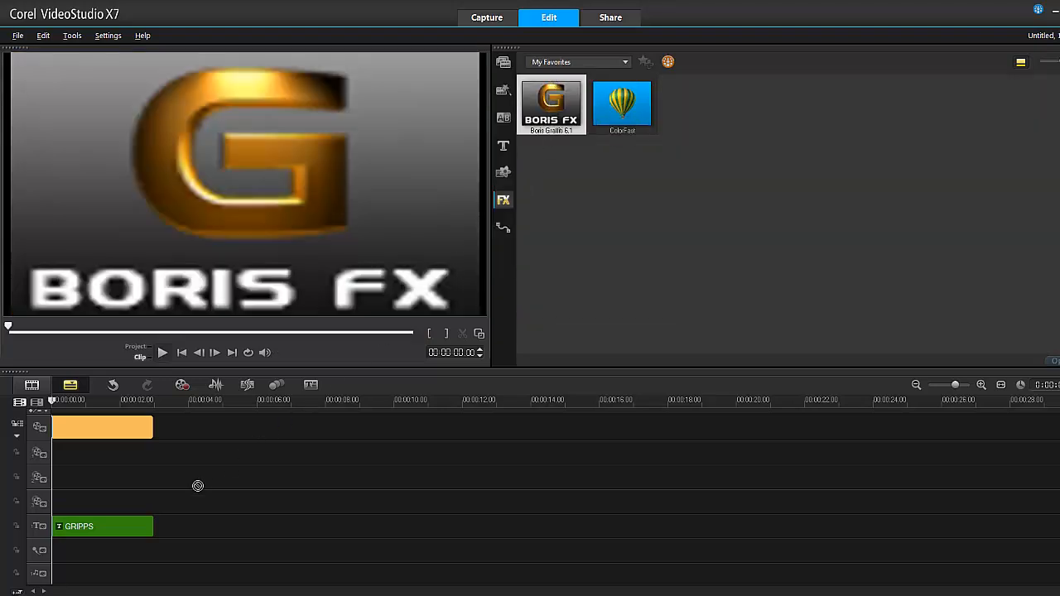
pyautogui.click(503, 146)
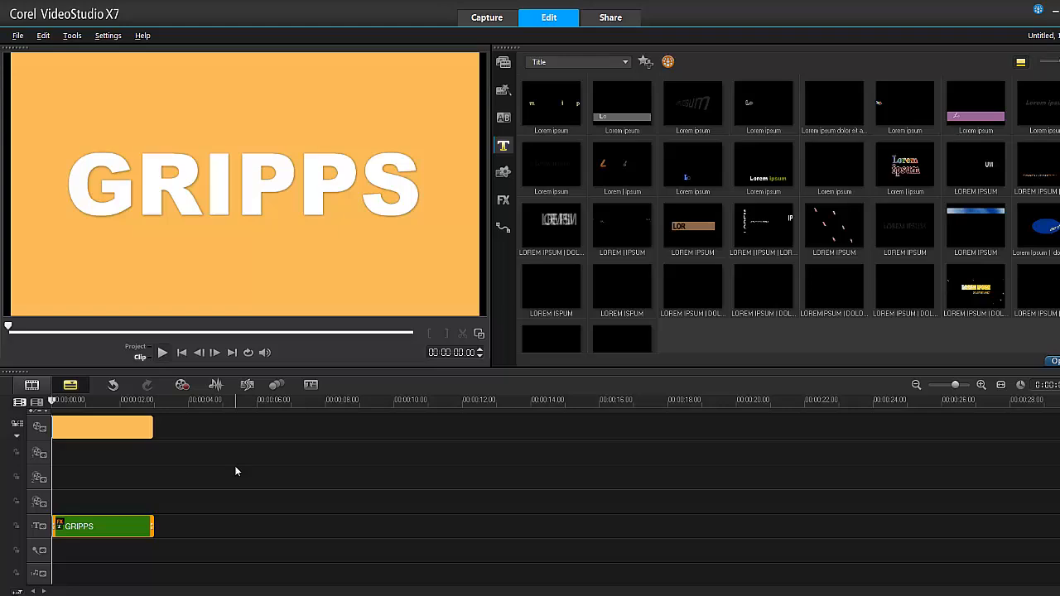
pyautogui.doubleClick(102, 526)
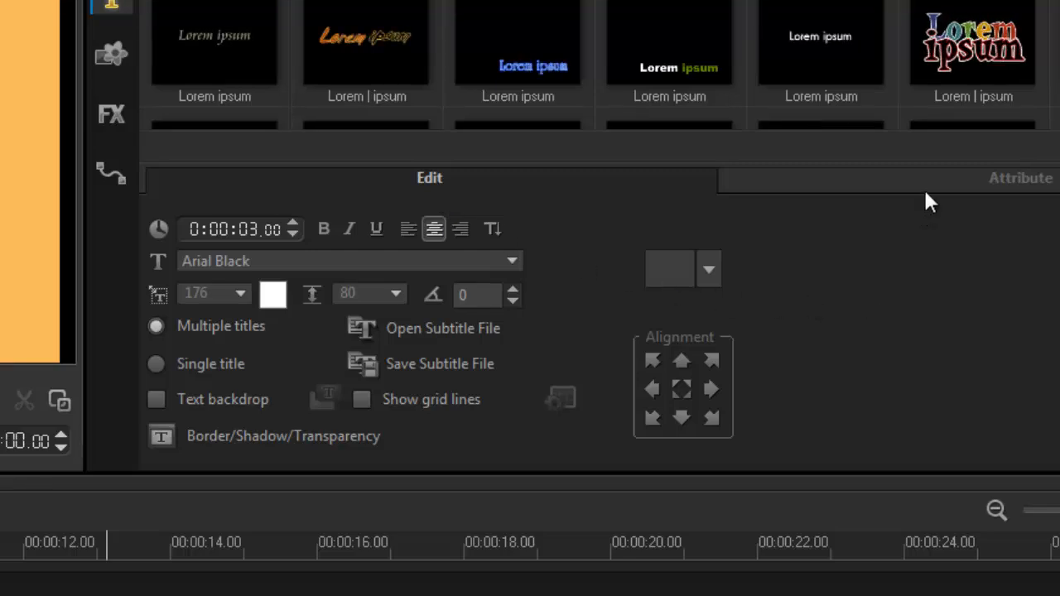
# - On the Attribute tab, leave title animation off and show Filter options listing Boris Graffiti 6.1
pyautogui.click(1020, 177)
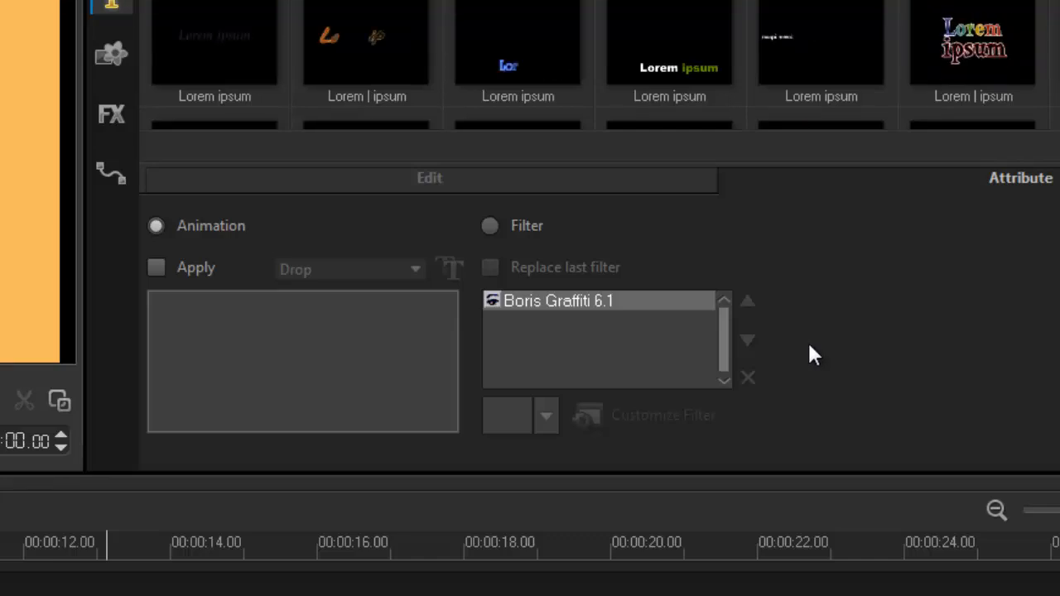
pyautogui.click(155, 267)
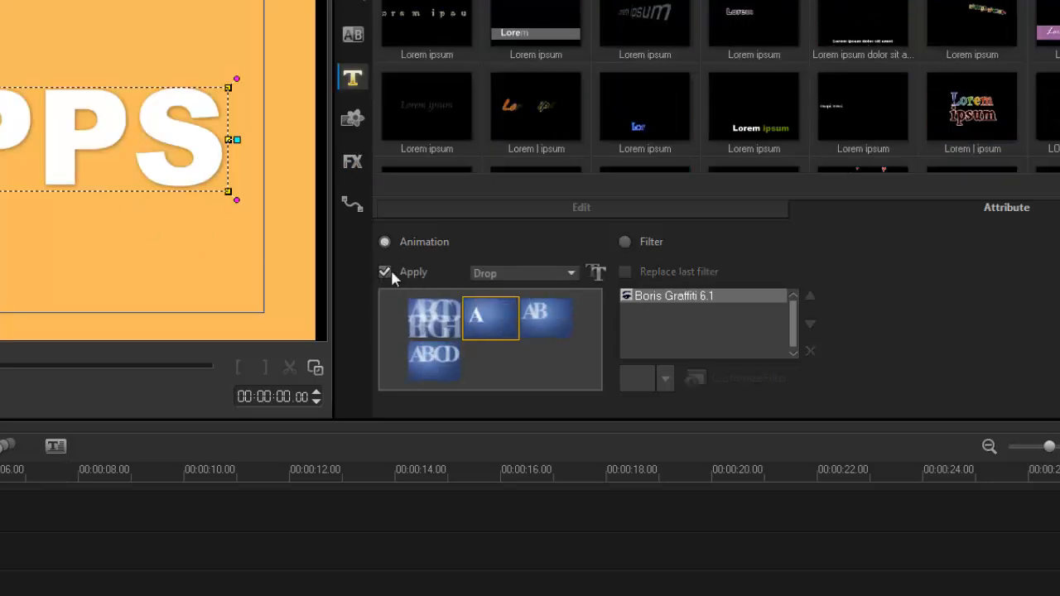
pyautogui.click(385, 272)
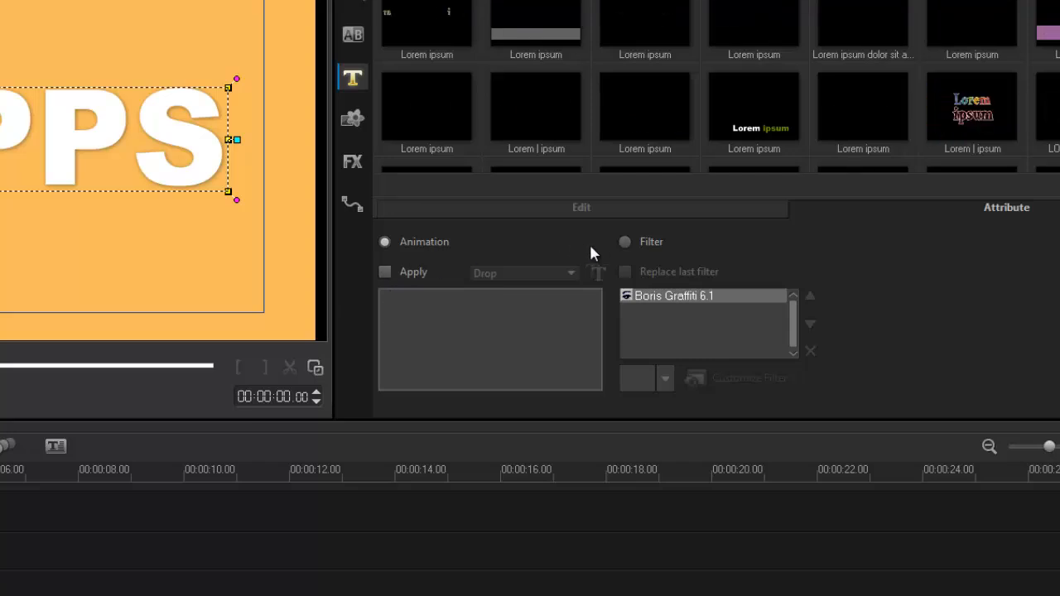
pyautogui.click(352, 162)
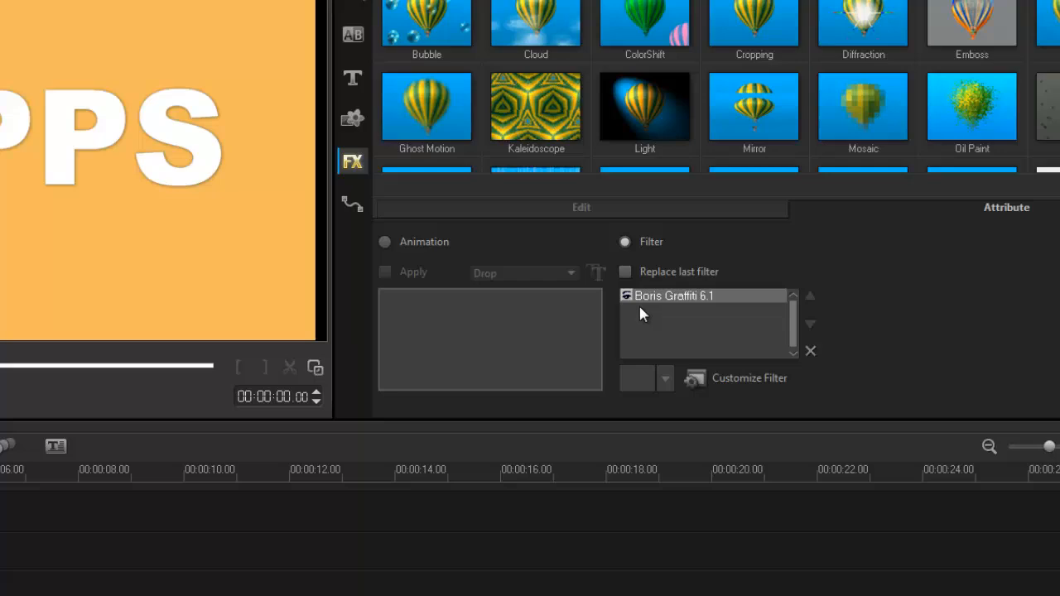
pyautogui.click(352, 78)
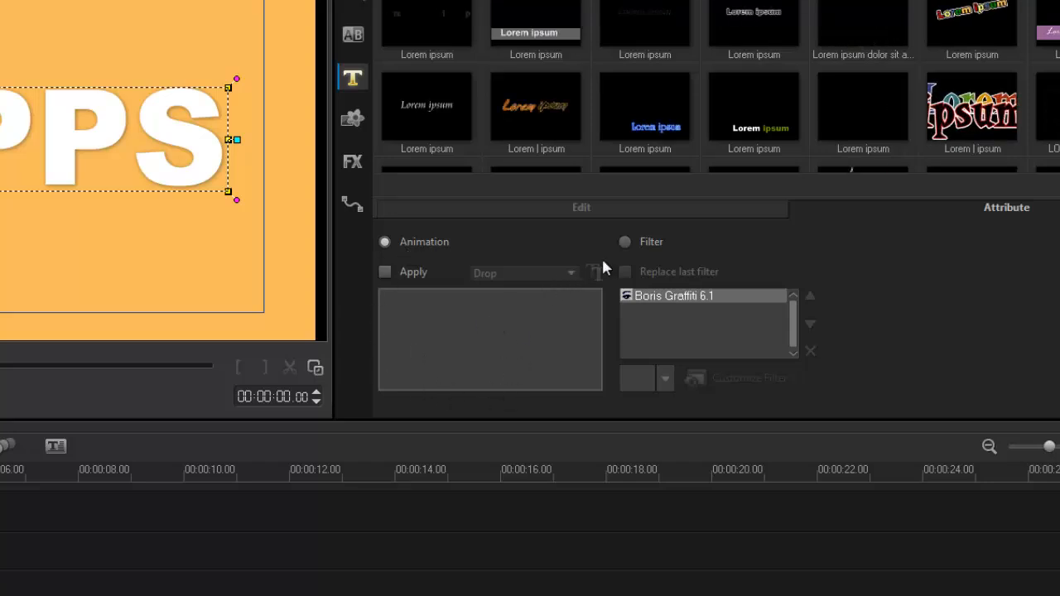
pyautogui.click(352, 161)
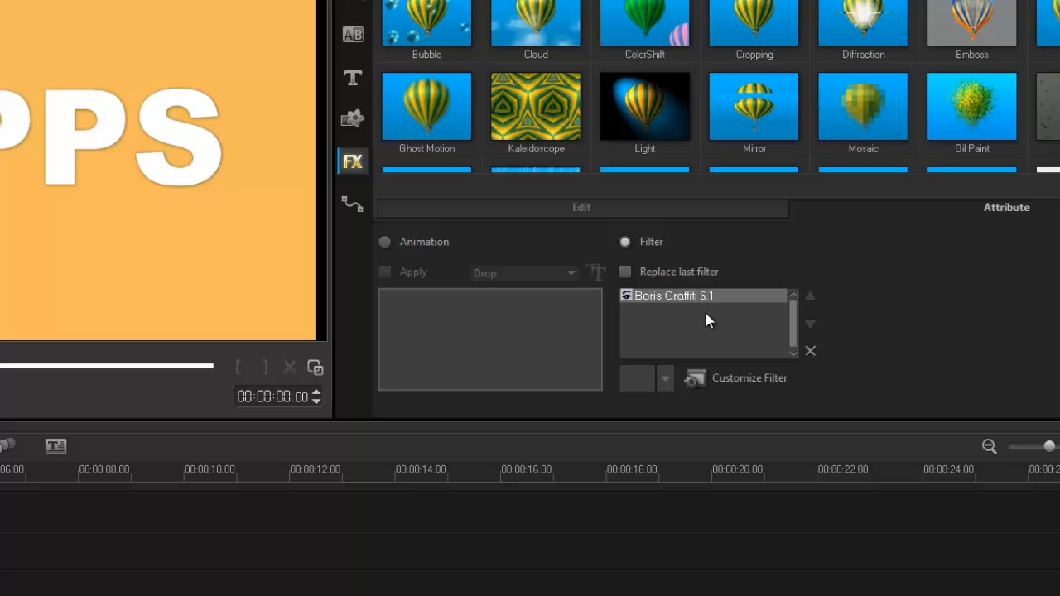
pyautogui.moveTo(666, 316)
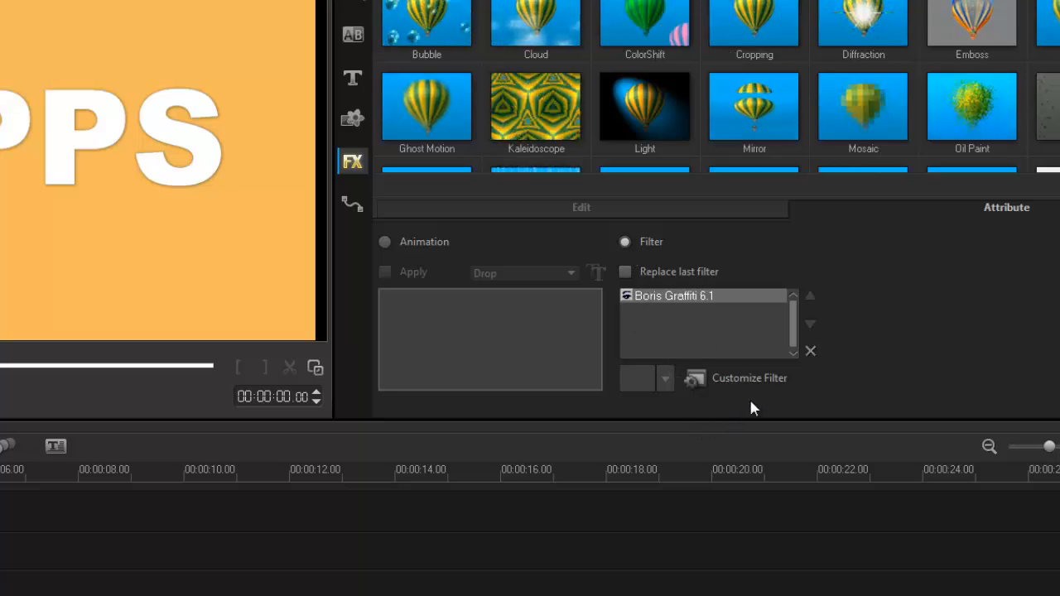
# - Customize the Boris Graffiti filter and launch its Advanced Mode editor
pyautogui.click(694, 378)
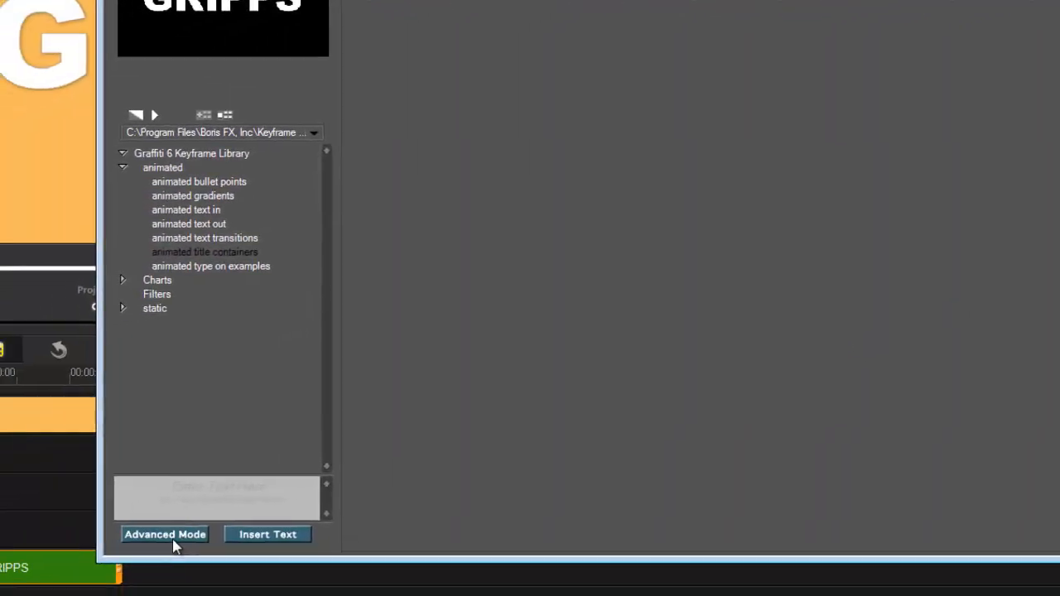
pyautogui.click(165, 534)
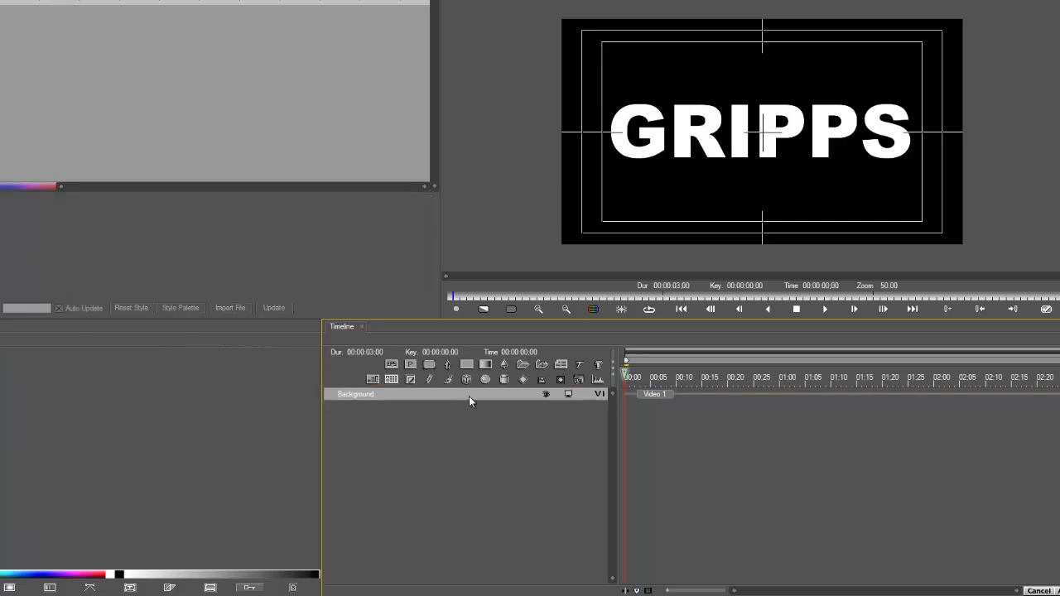
pyautogui.moveTo(642, 98)
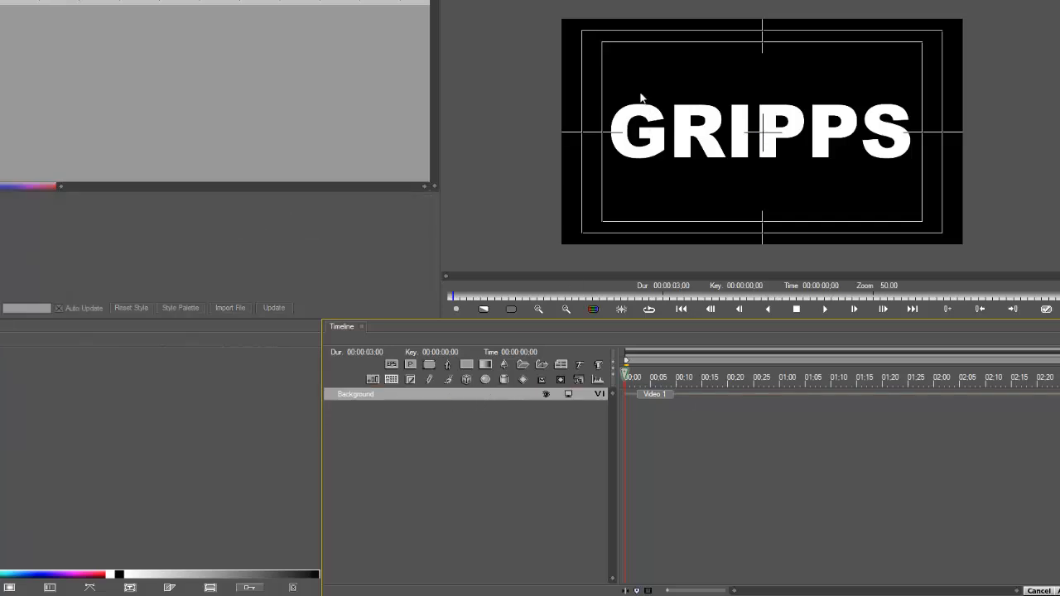
pyautogui.moveTo(648, 81)
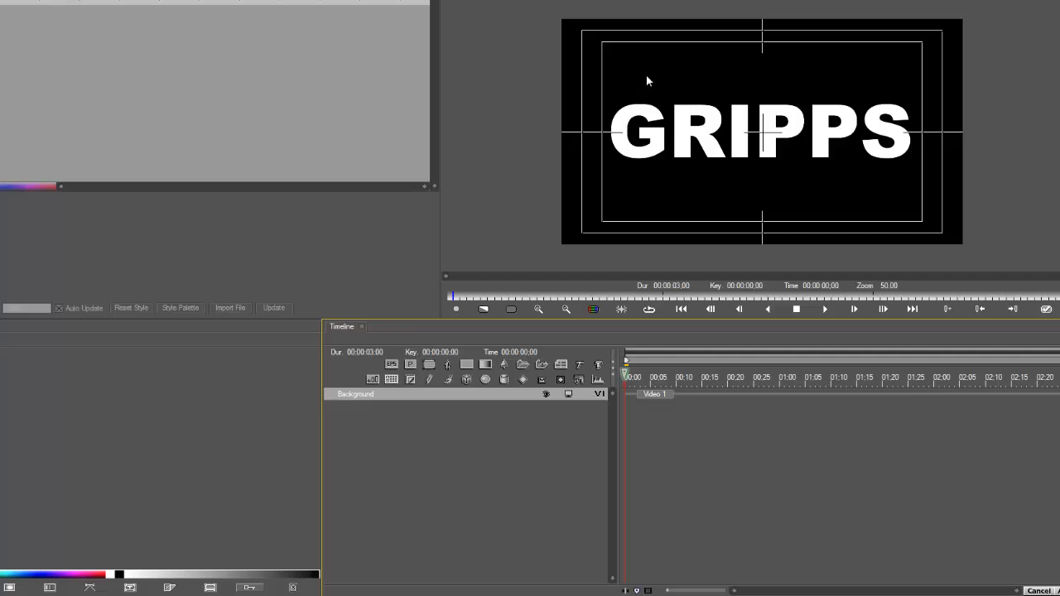
pyautogui.moveTo(718, 146)
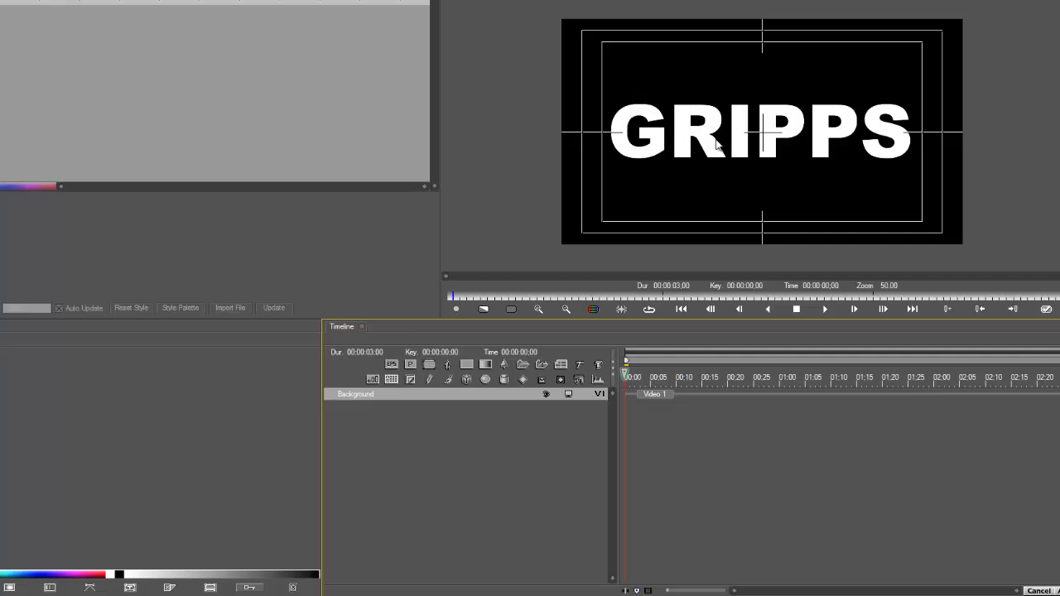
pyautogui.moveTo(687, 136)
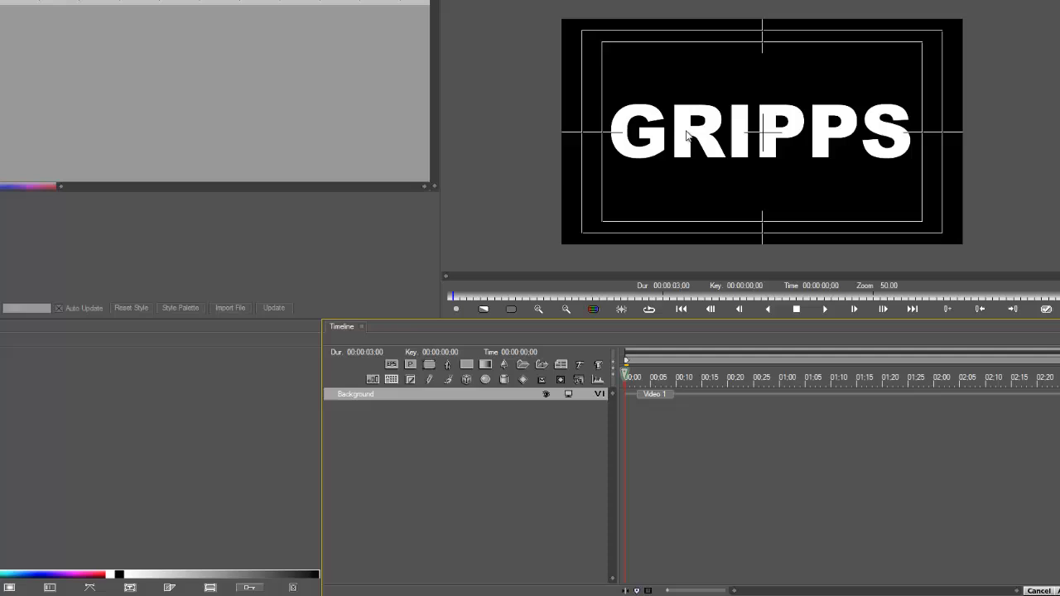
pyautogui.moveTo(709, 138)
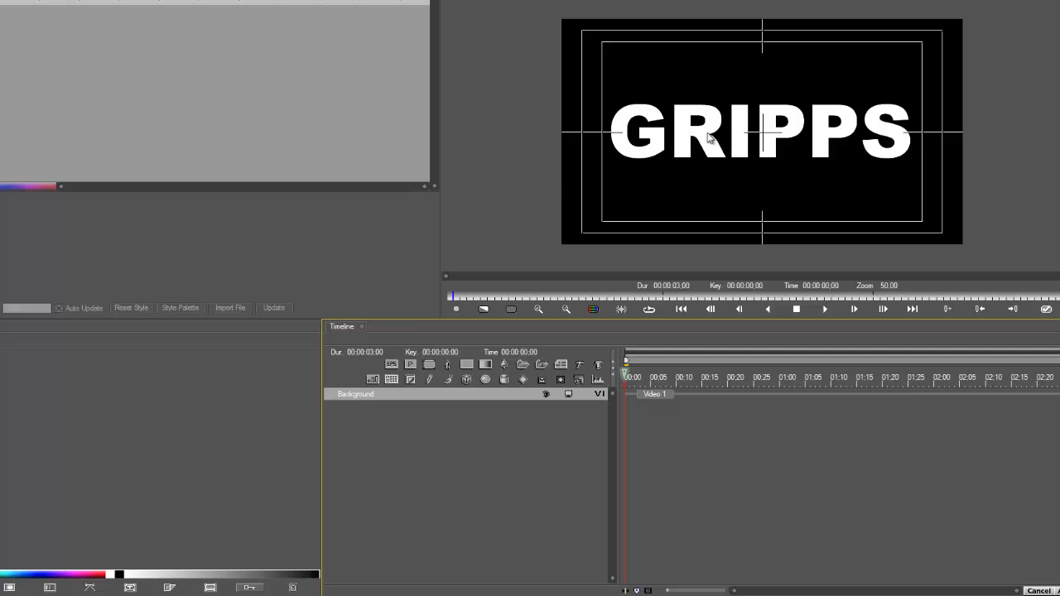
pyautogui.moveTo(704, 97)
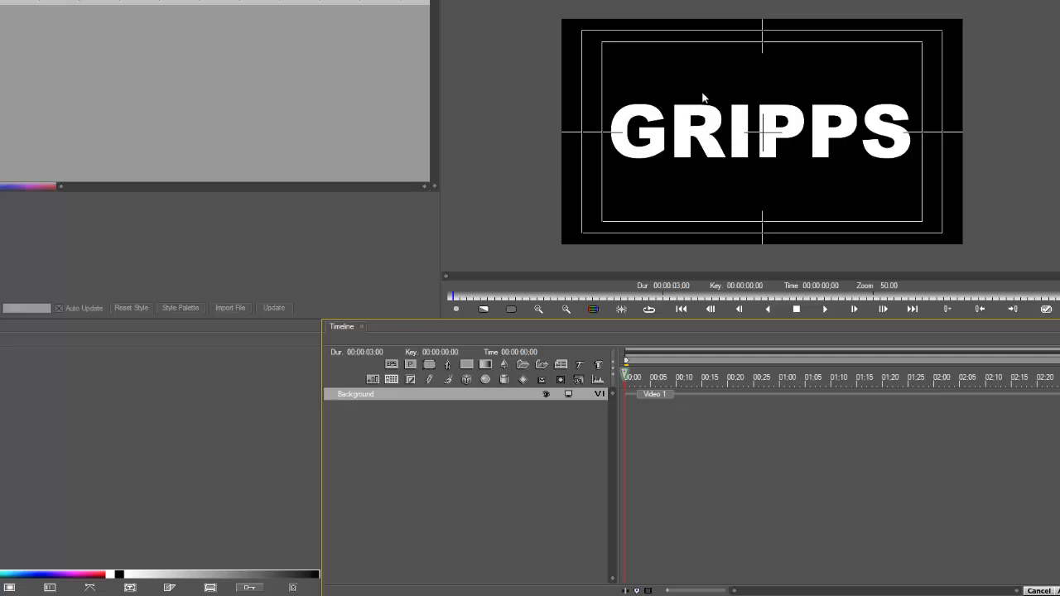
pyautogui.moveTo(372, 411)
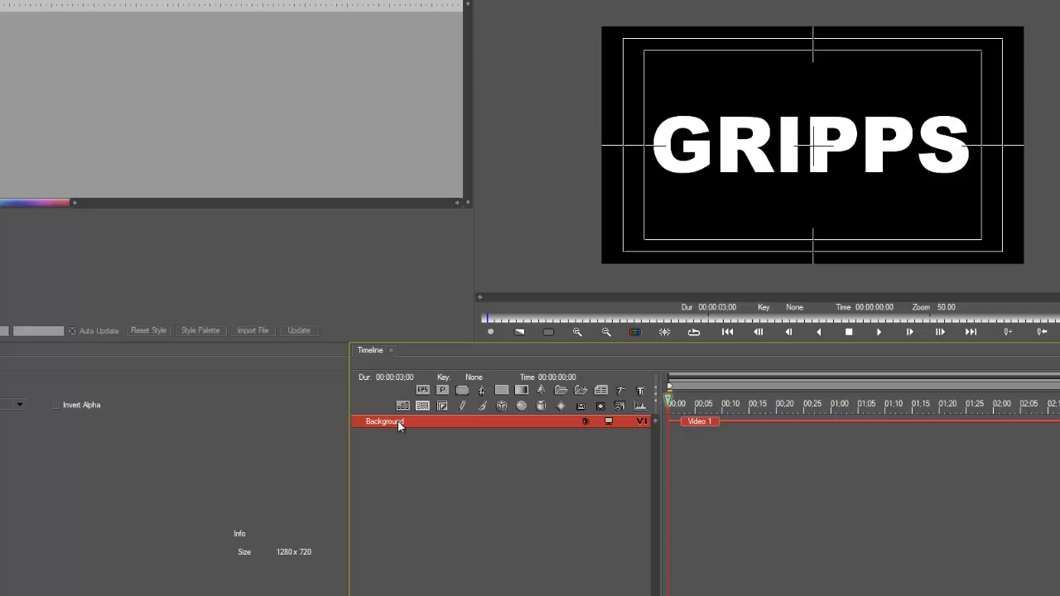
pyautogui.click(129, 45)
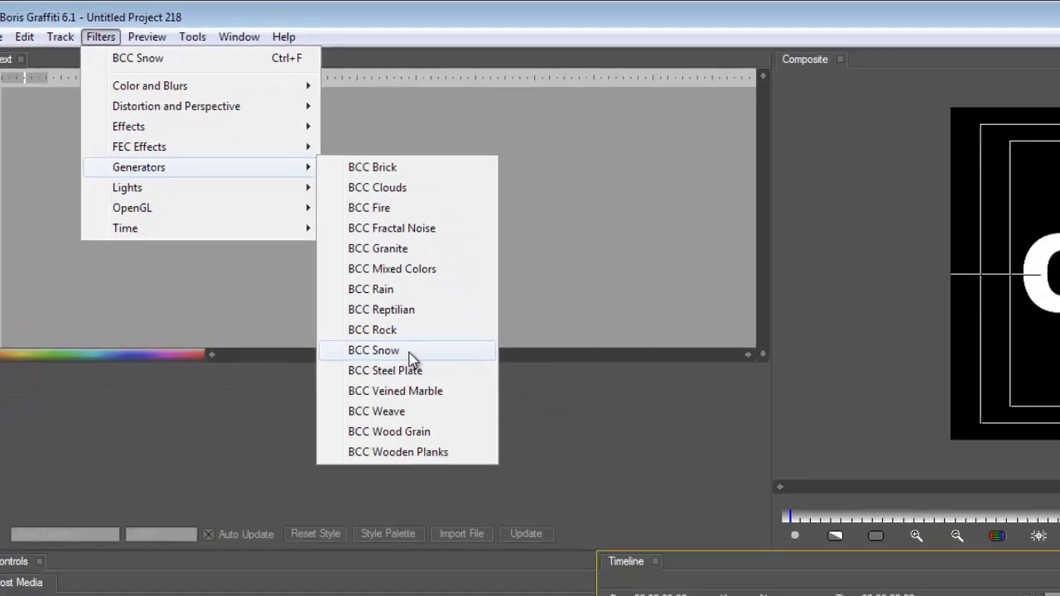
pyautogui.click(373, 350)
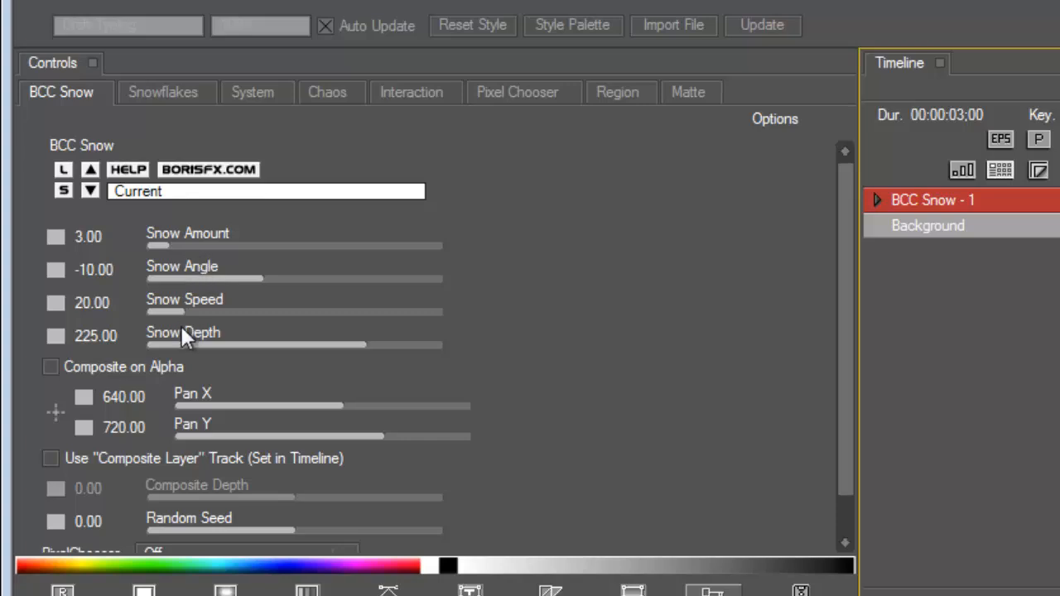
pyautogui.moveTo(161, 245); pyautogui.dragTo(258, 245)
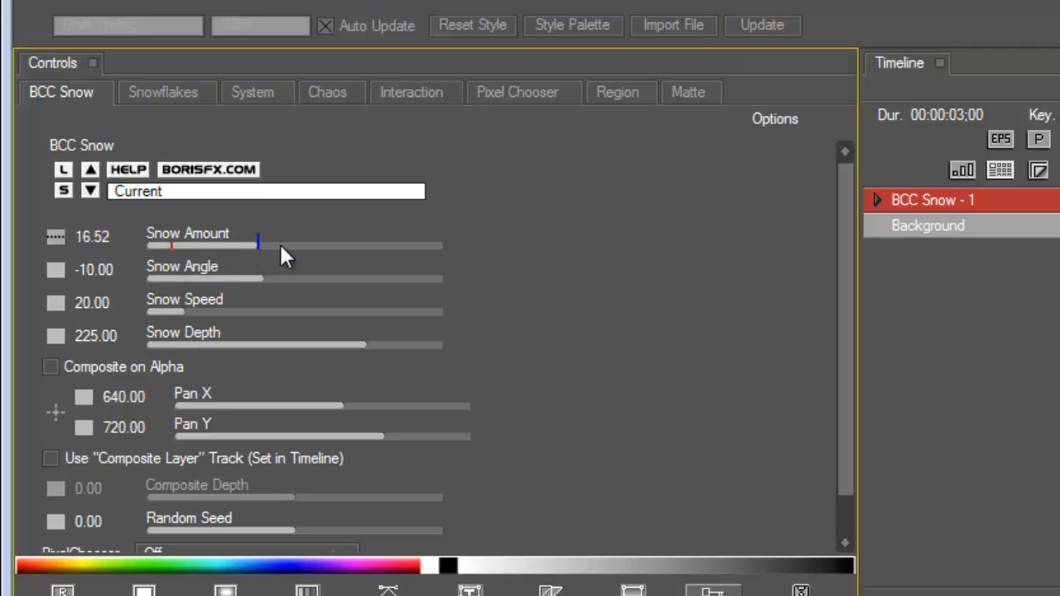
pyautogui.moveTo(284, 246); pyautogui.dragTo(210, 246)
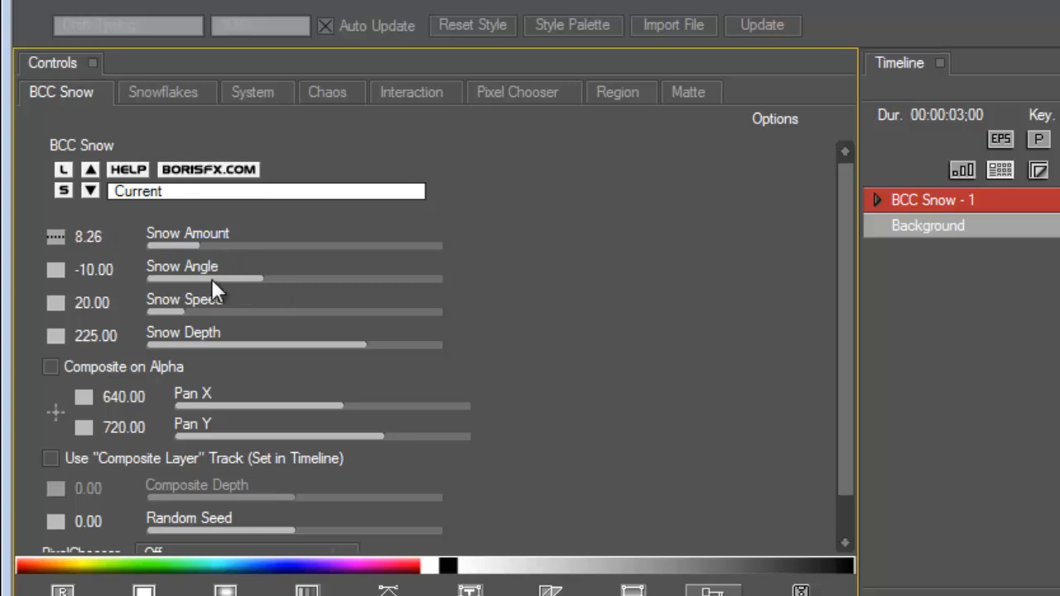
pyautogui.moveTo(277, 310)
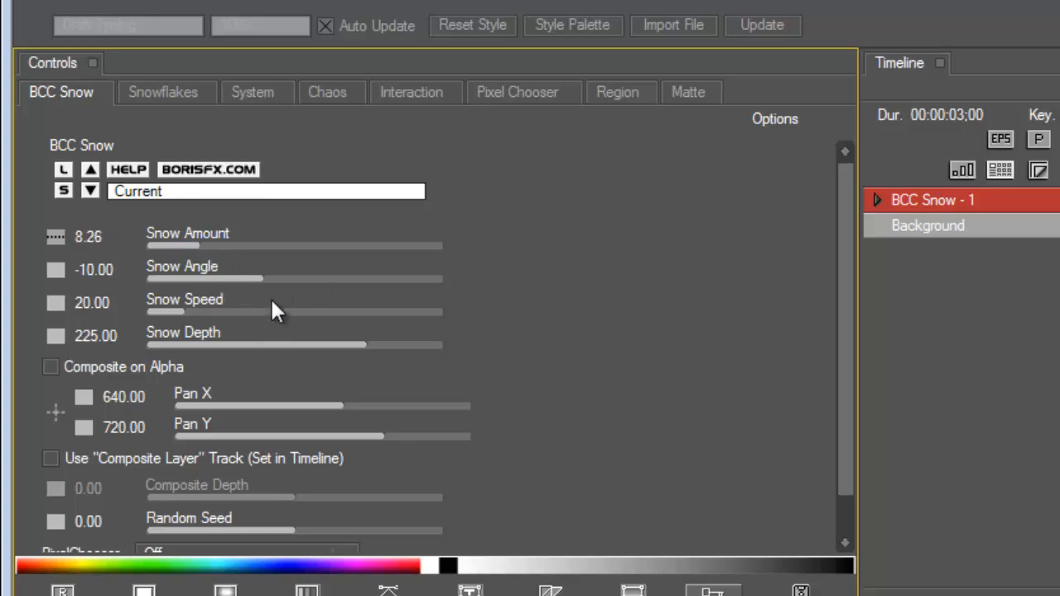
pyautogui.moveTo(791, 118)
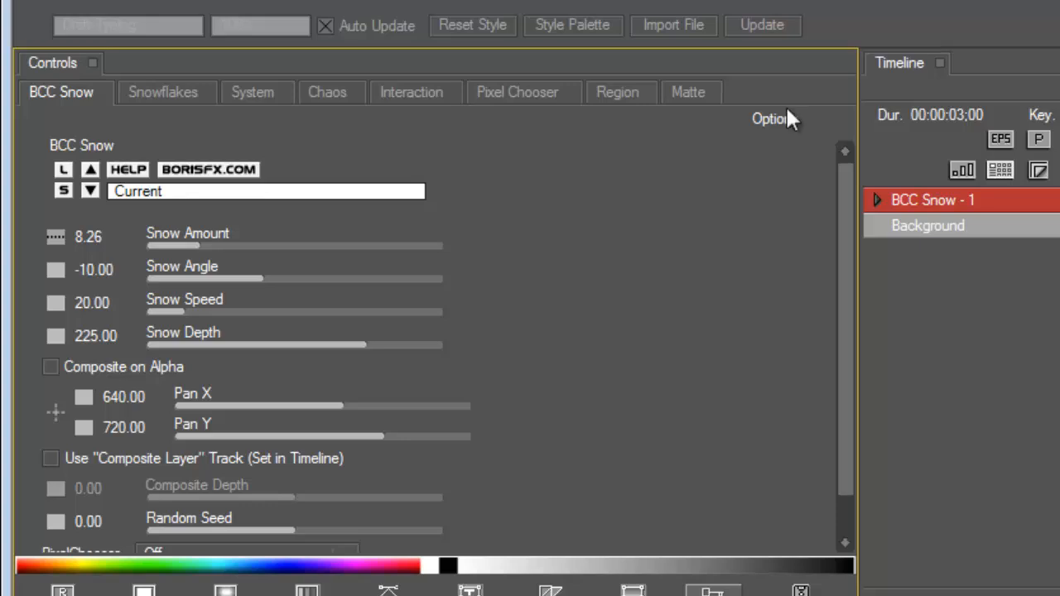
pyautogui.moveTo(458, 320)
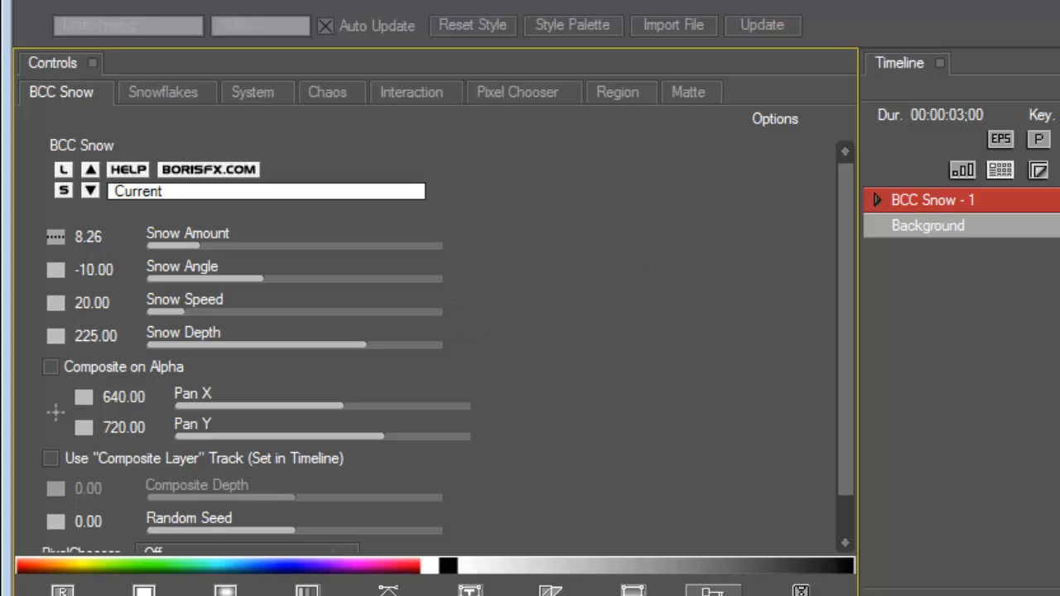
pyautogui.moveTo(418, 181)
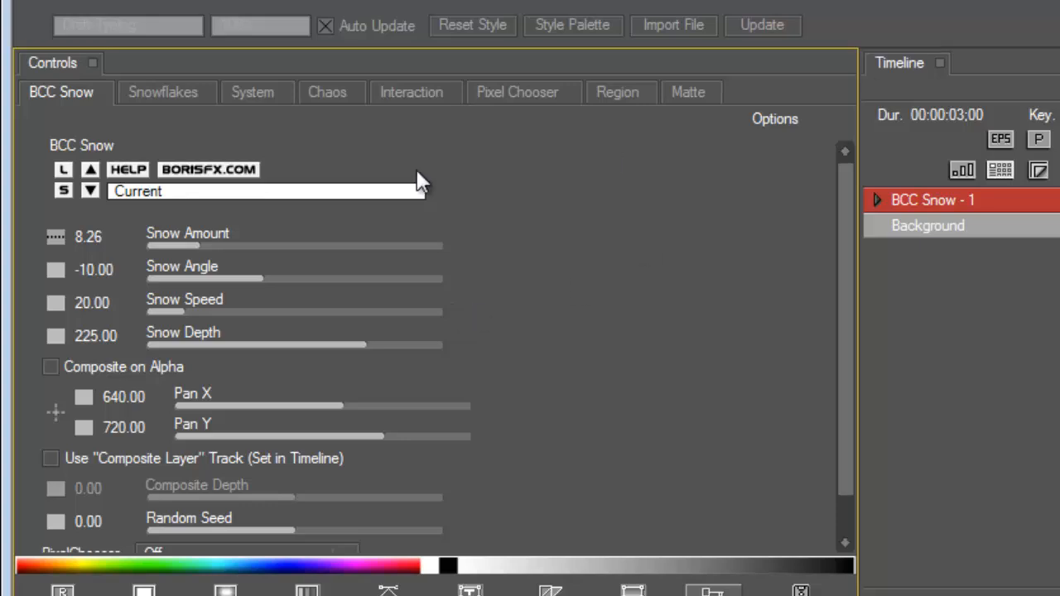
# - Show the BCC Snow snowflake settings: white, size 12, opacity 60
pyautogui.click(163, 92)
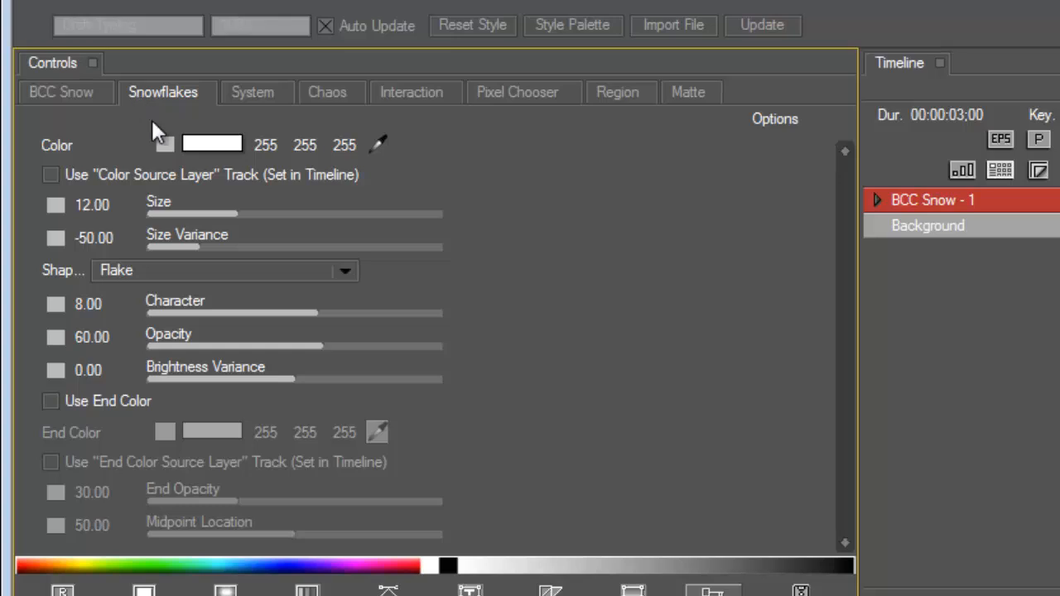
pyautogui.moveTo(80, 277)
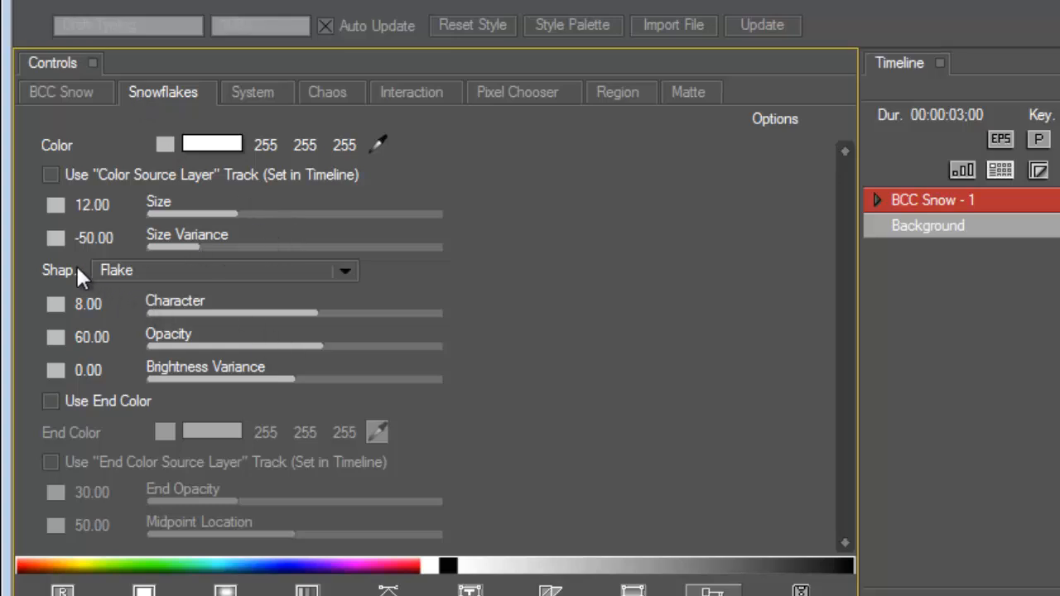
pyautogui.moveTo(182, 287)
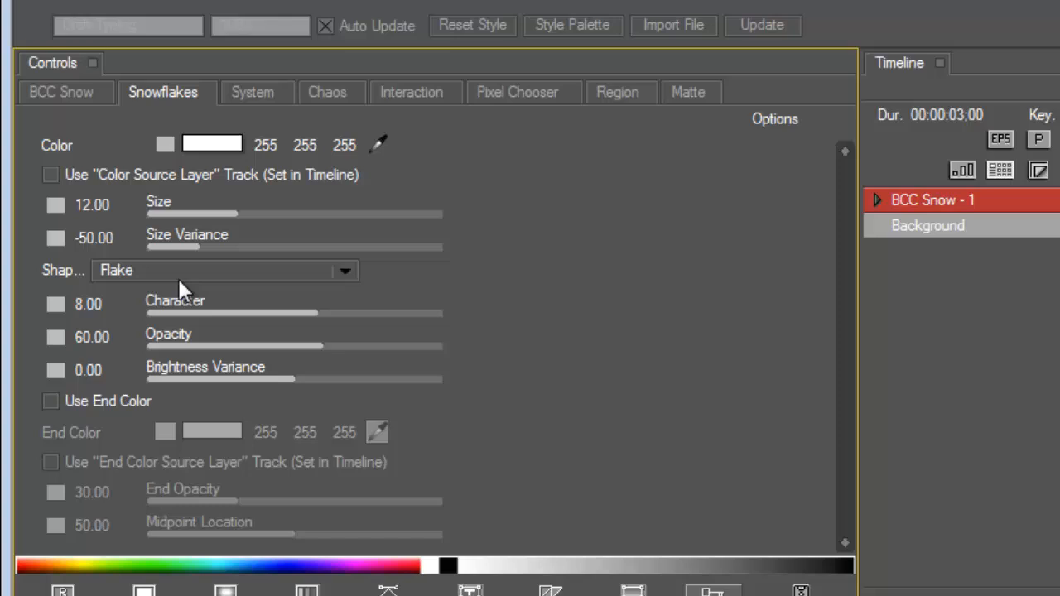
pyautogui.moveTo(248, 174)
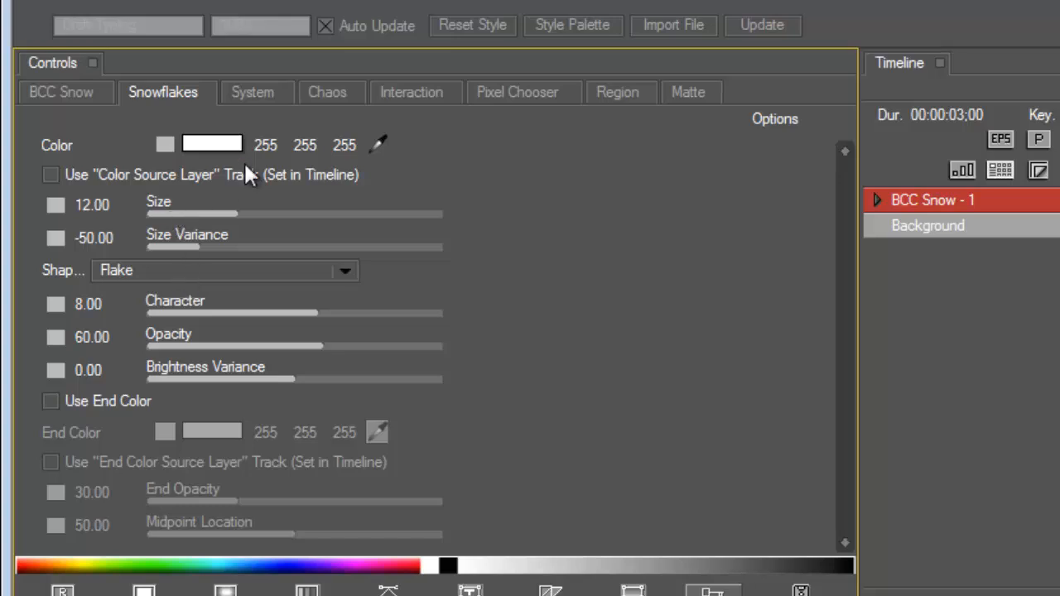
# - On the System tab, raise Particle Lifespan from 290 to about 328
pyautogui.click(253, 92)
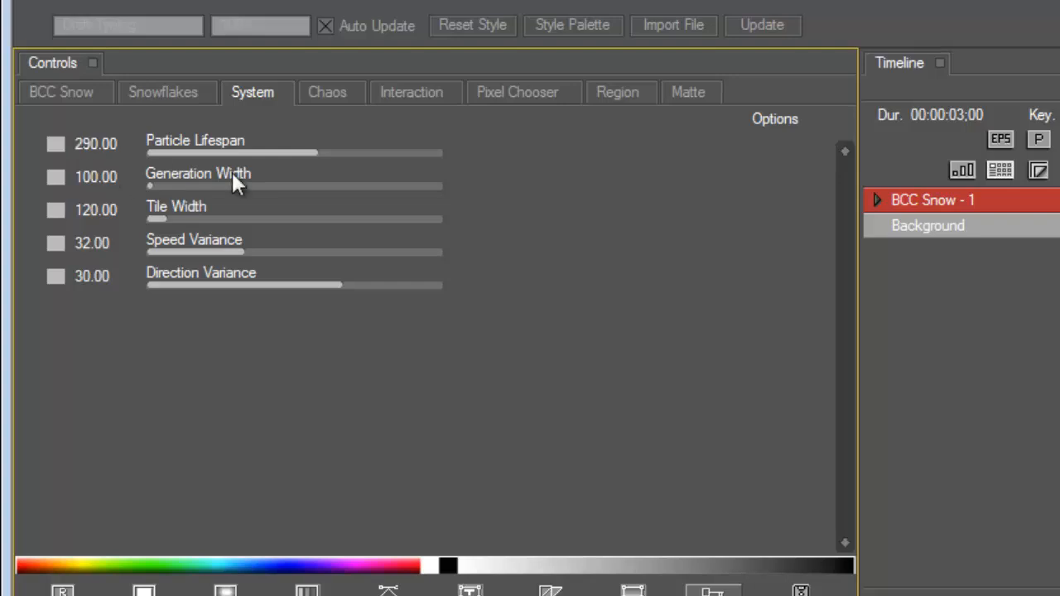
pyautogui.moveTo(184, 162)
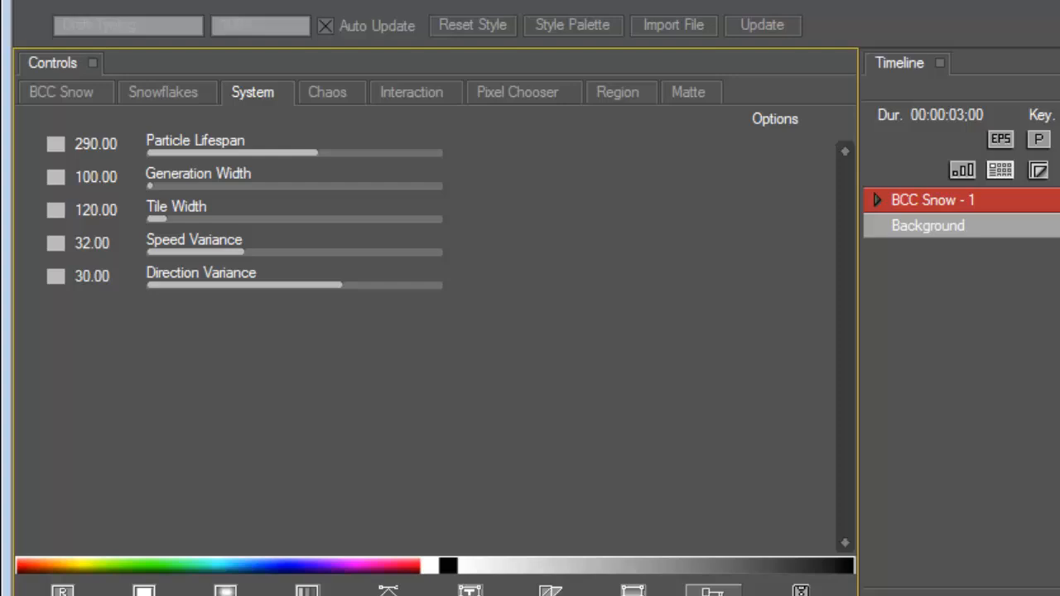
pyautogui.moveTo(391, 164)
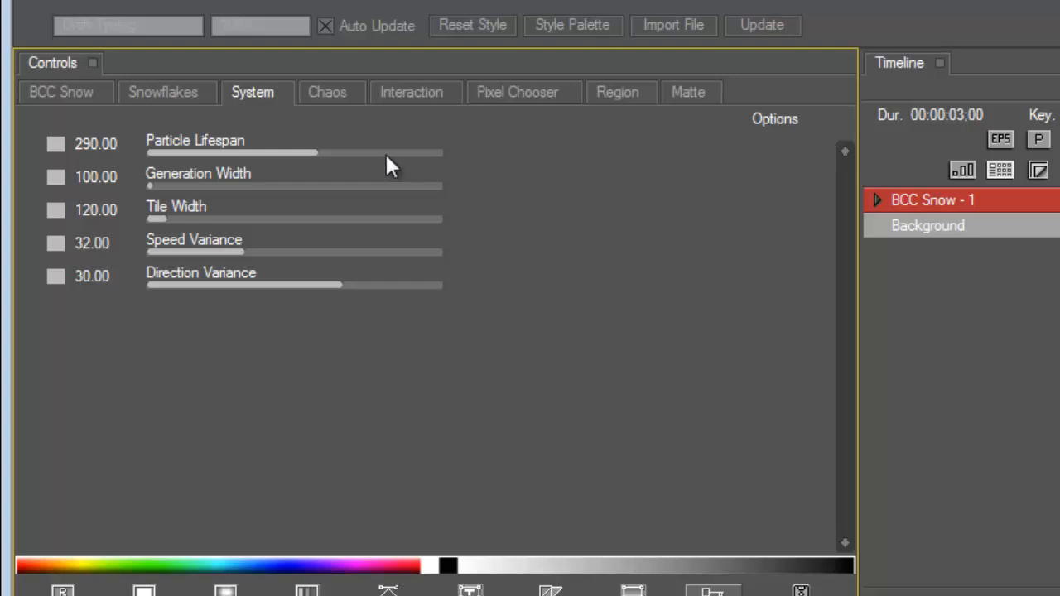
pyautogui.moveTo(308, 159)
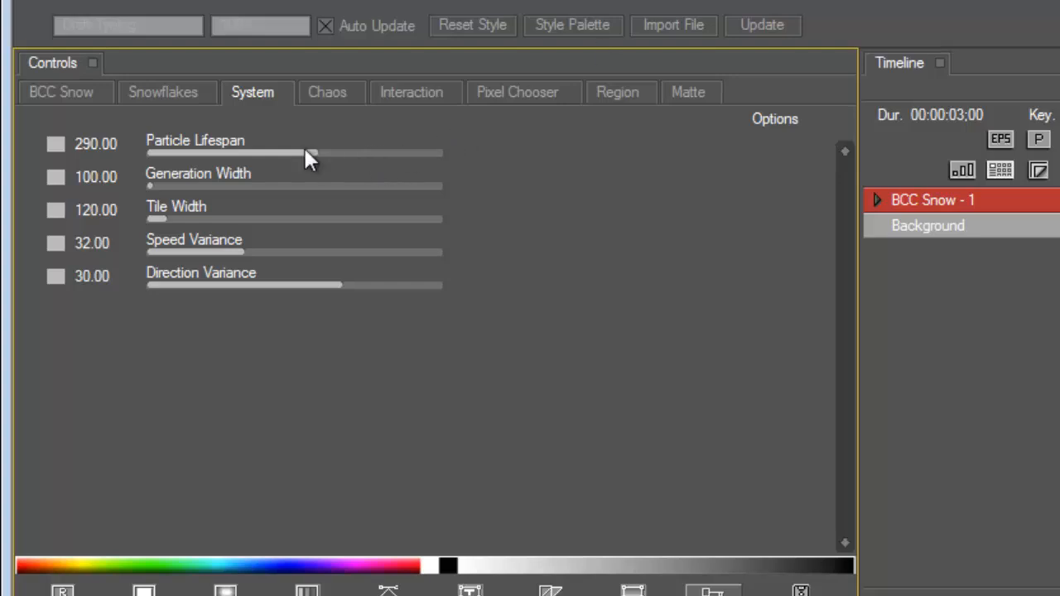
pyautogui.moveTo(311, 154); pyautogui.dragTo(338, 153)
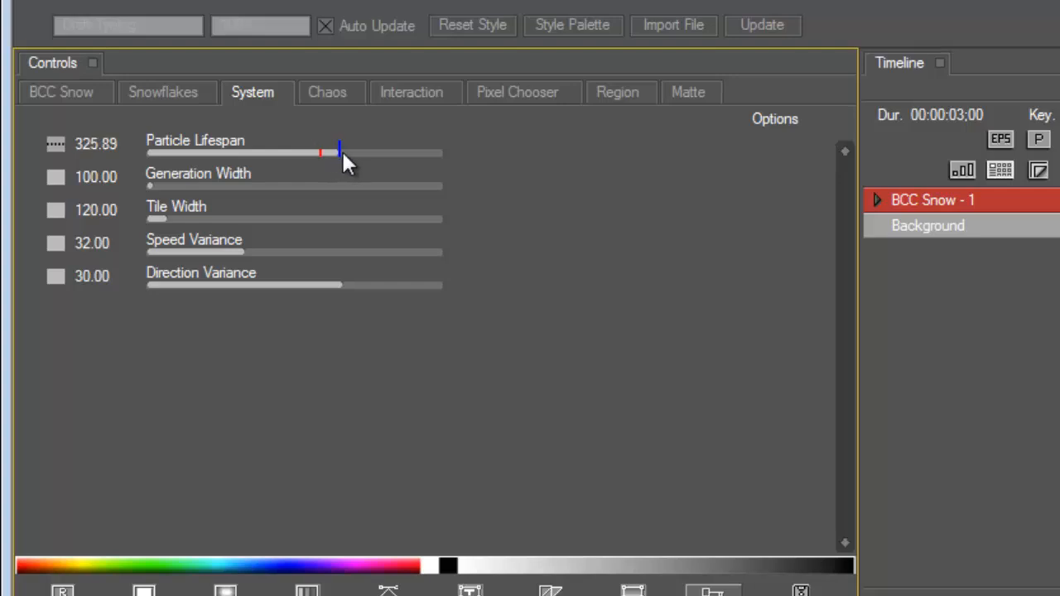
pyautogui.moveTo(340, 152); pyautogui.dragTo(390, 152)
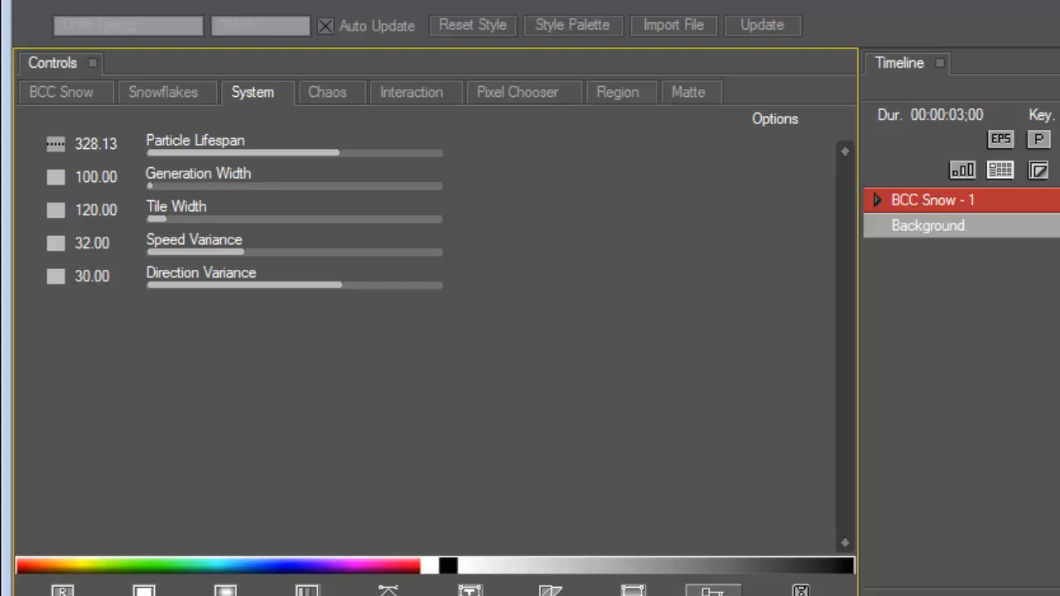
pyautogui.moveTo(302, 248)
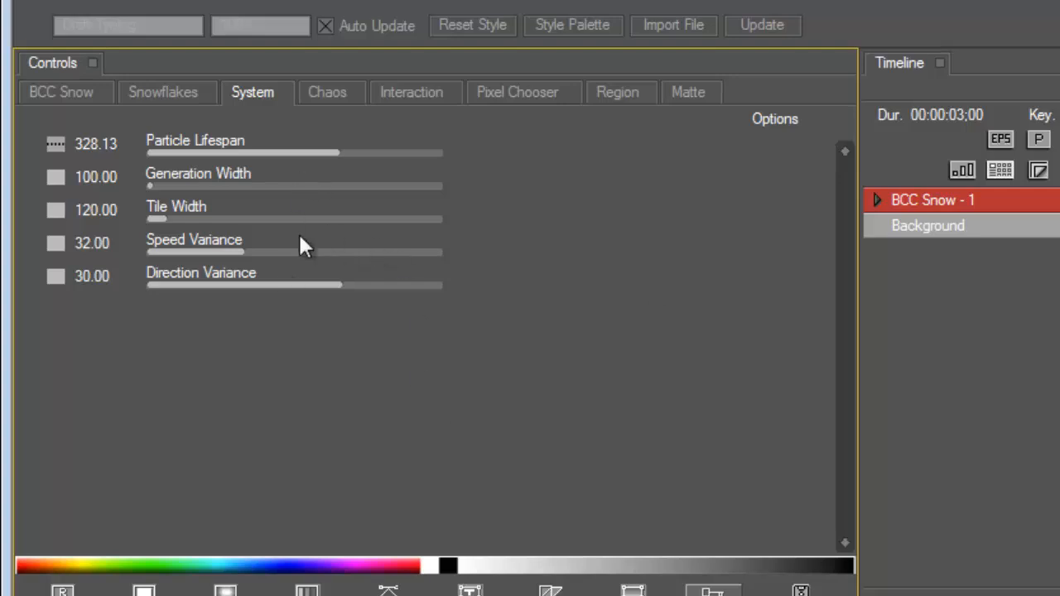
pyautogui.moveTo(308, 240)
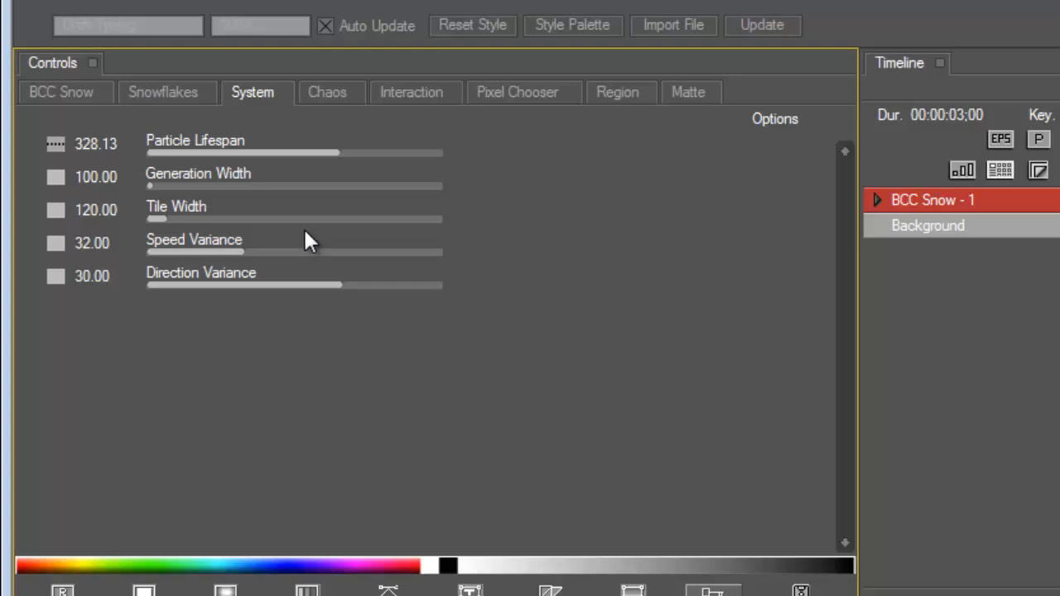
# - On the Interaction tab, stick snow to the title layer by Luma, fallthru about 25.89%
pyautogui.click(411, 92)
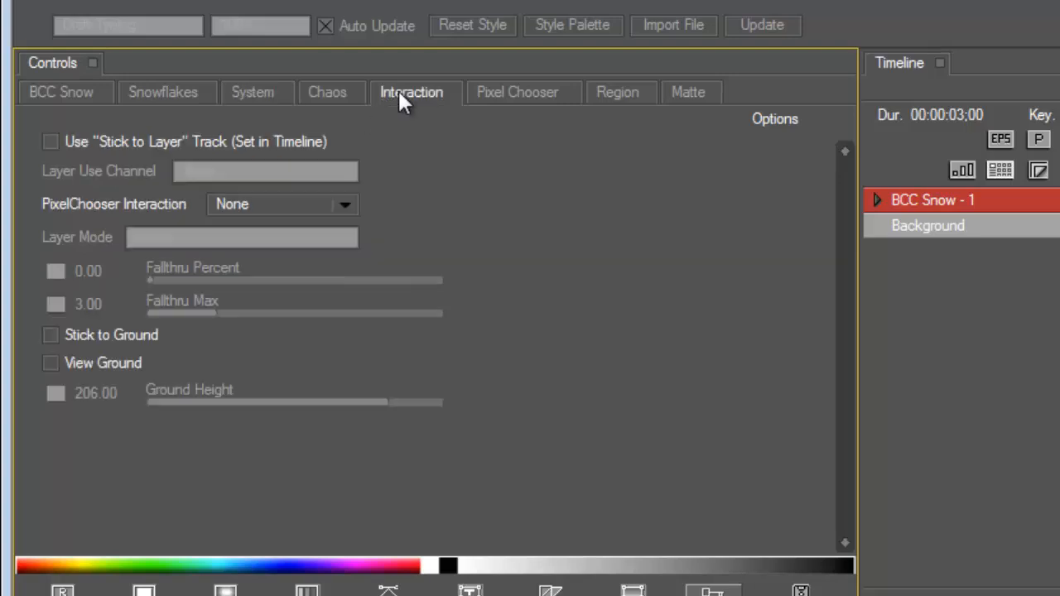
pyautogui.moveTo(411, 116)
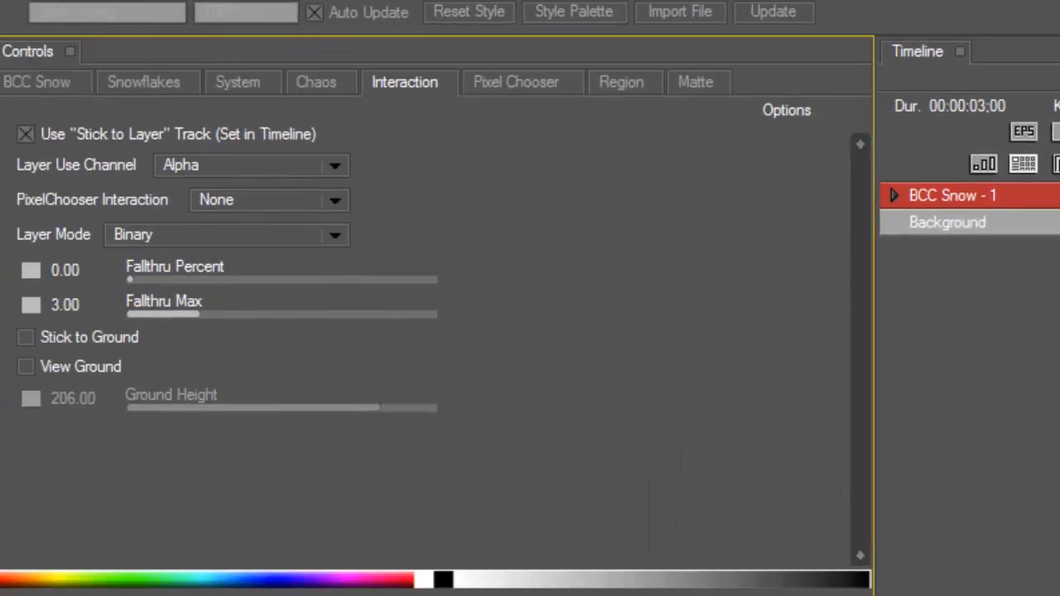
pyautogui.moveTo(334, 169)
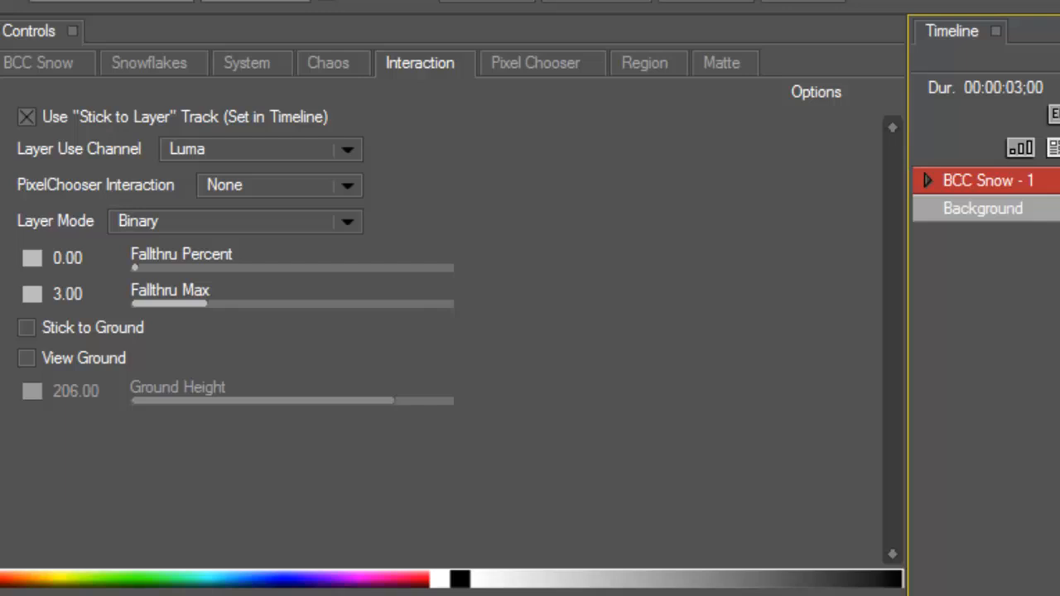
pyautogui.moveTo(447, 244)
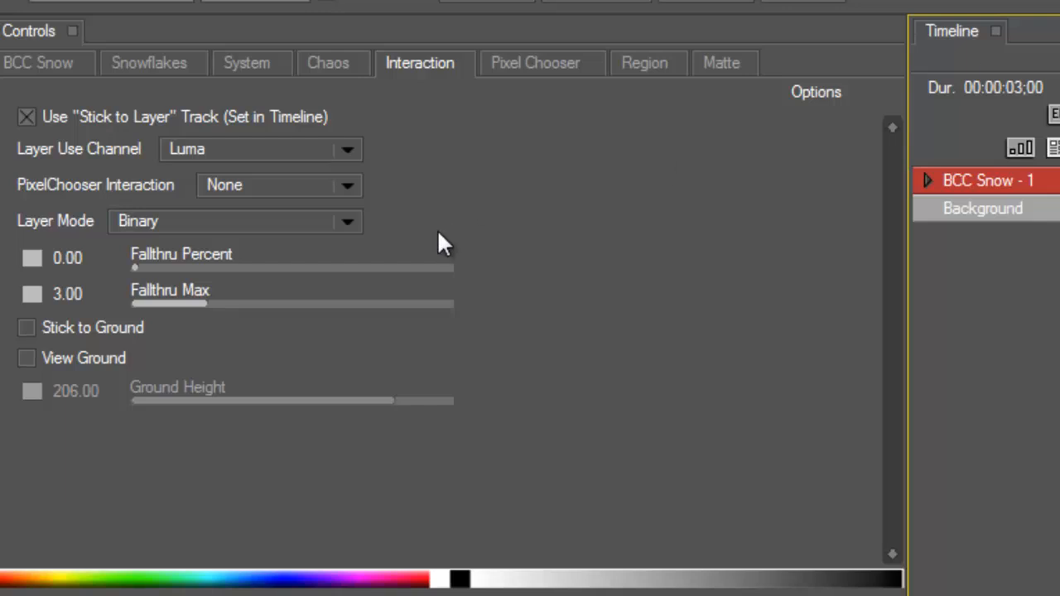
pyautogui.moveTo(134, 267); pyautogui.dragTo(181, 267)
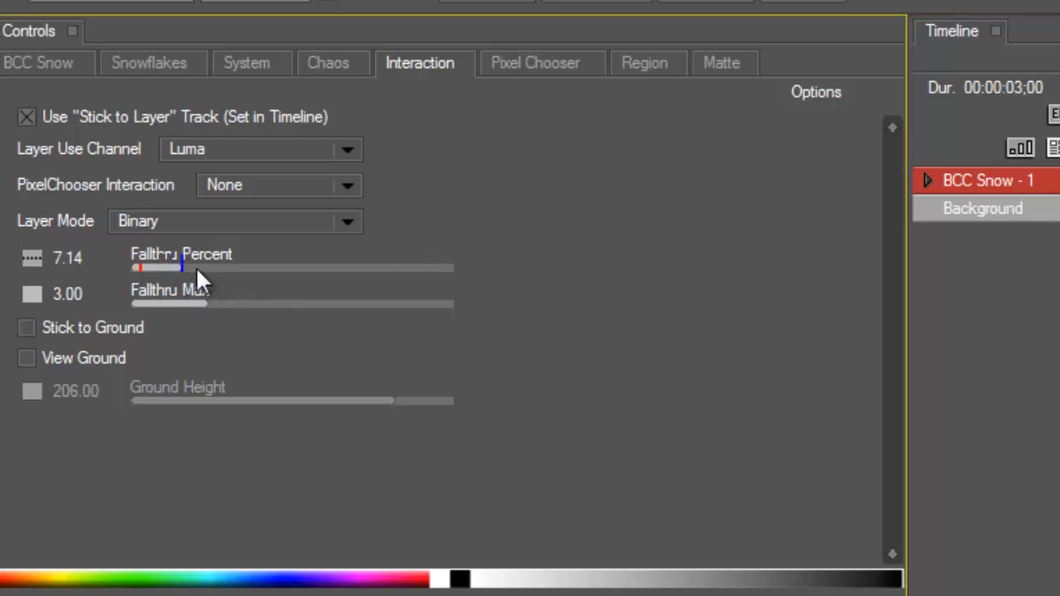
pyautogui.moveTo(182, 266); pyautogui.dragTo(265, 266)
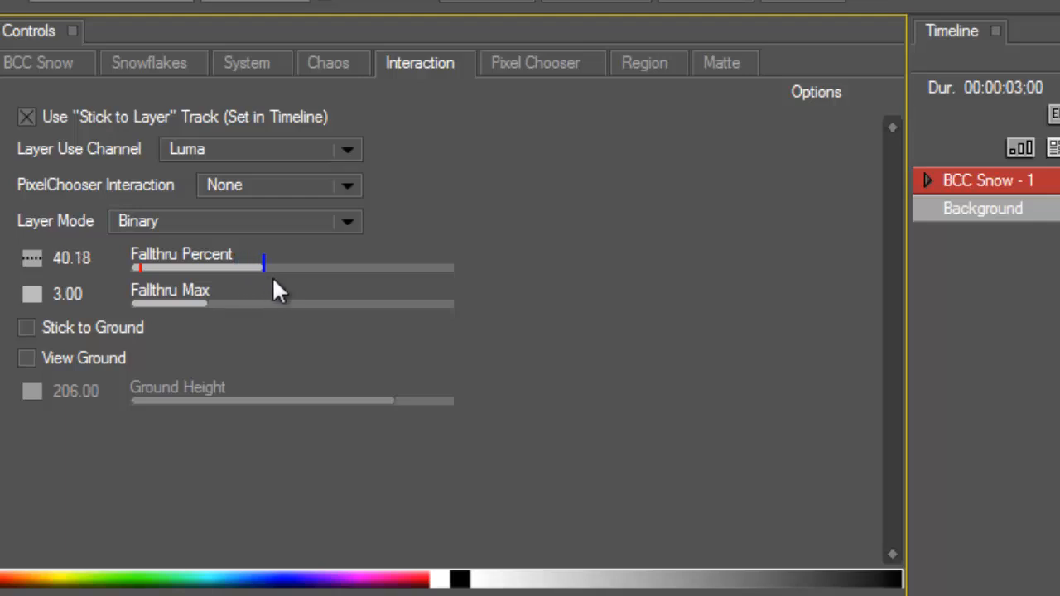
pyautogui.moveTo(264, 267); pyautogui.dragTo(193, 266)
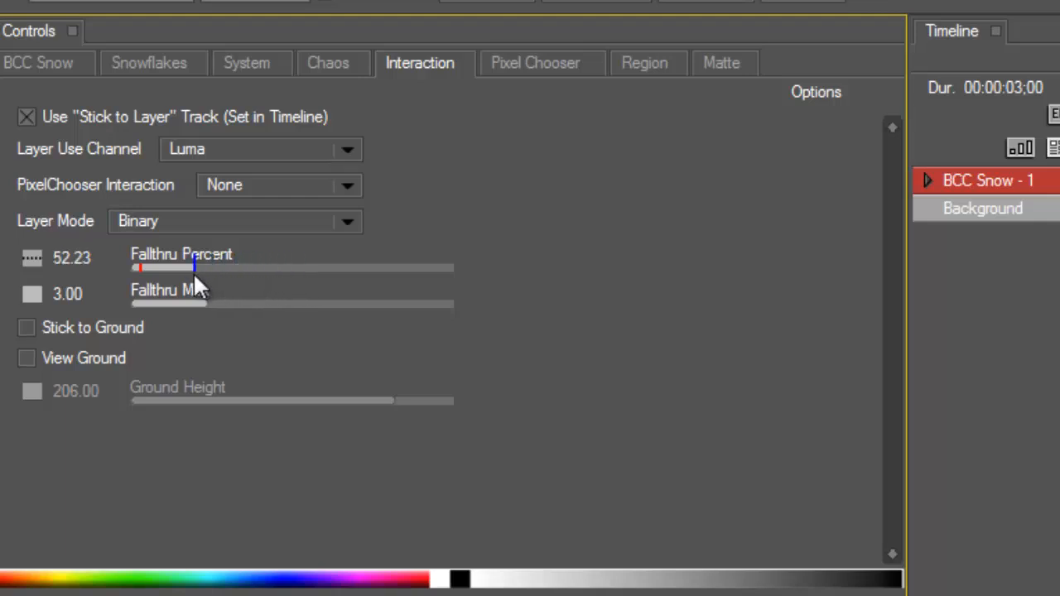
pyautogui.moveTo(195, 266); pyautogui.dragTo(257, 267)
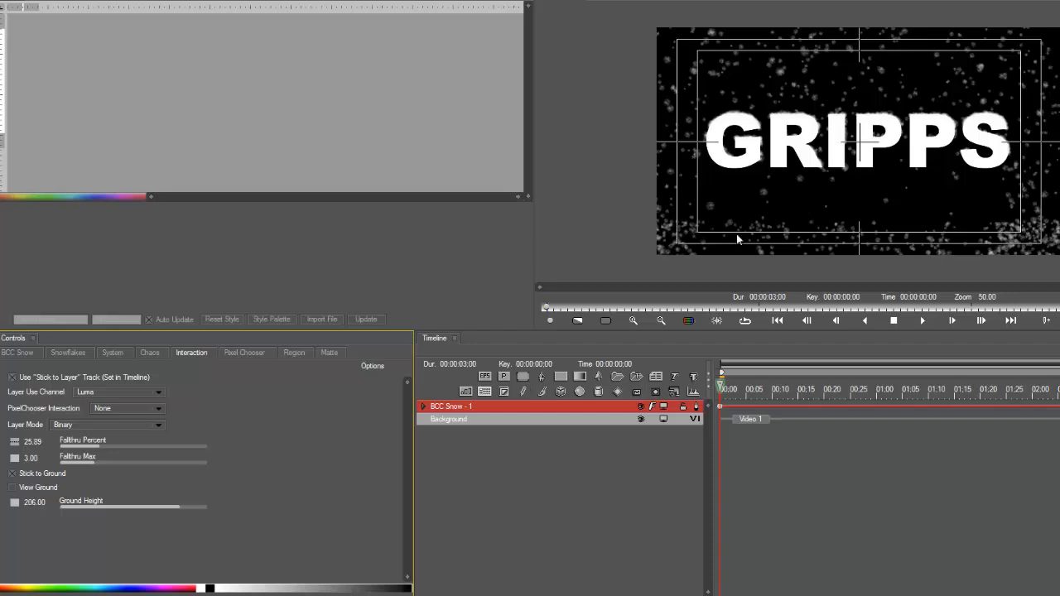
pyautogui.moveTo(721, 243)
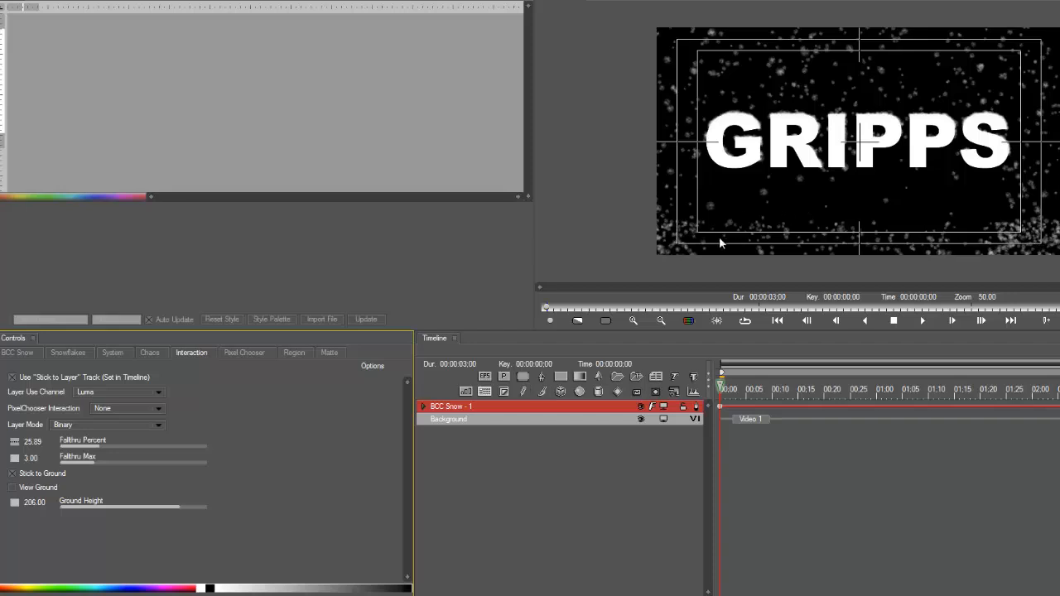
pyautogui.moveTo(719, 207)
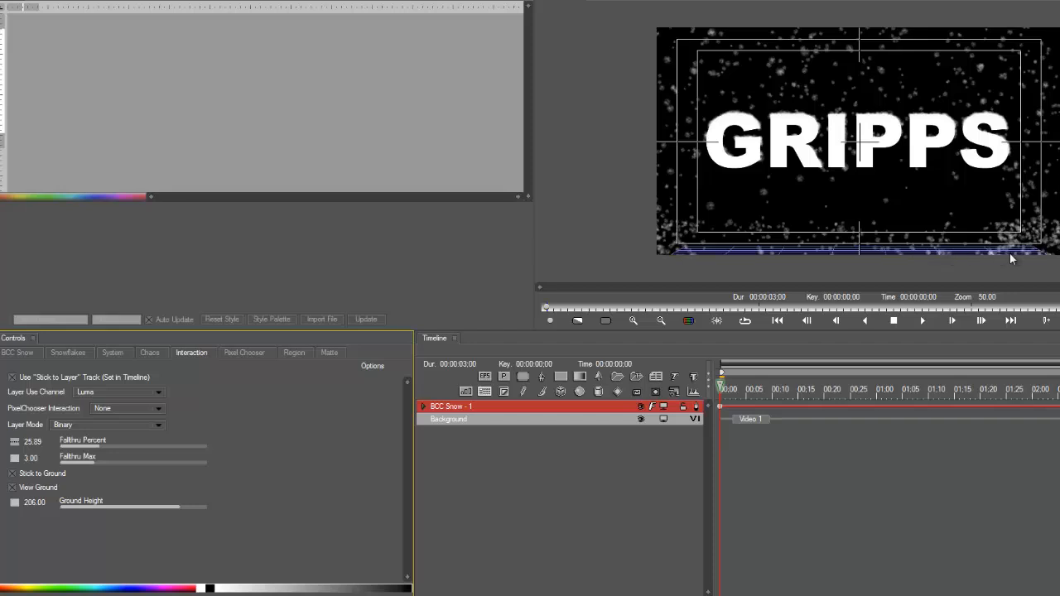
pyautogui.moveTo(566, 185)
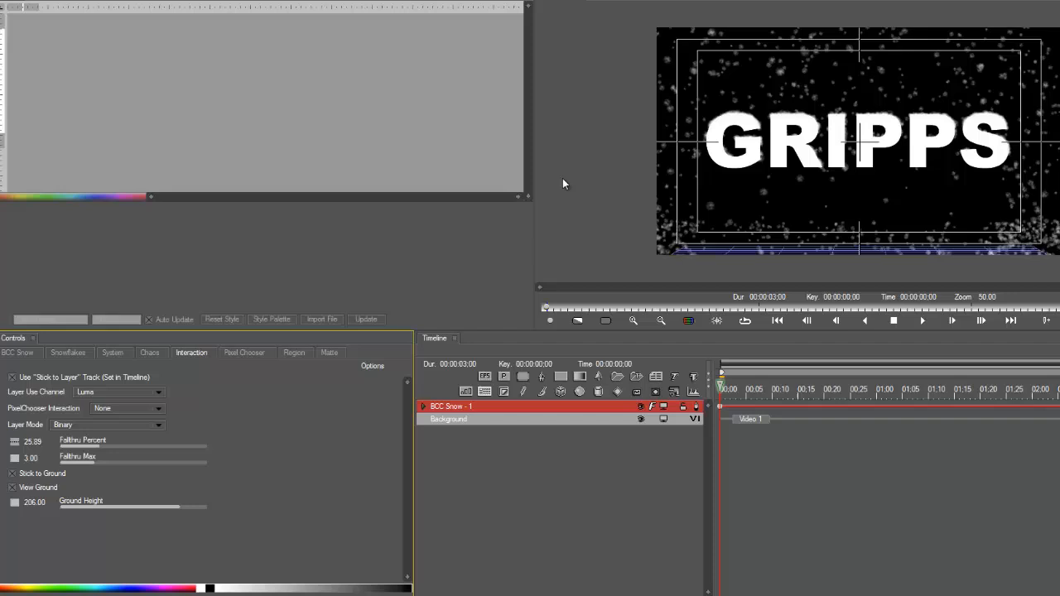
pyautogui.moveTo(631, 190)
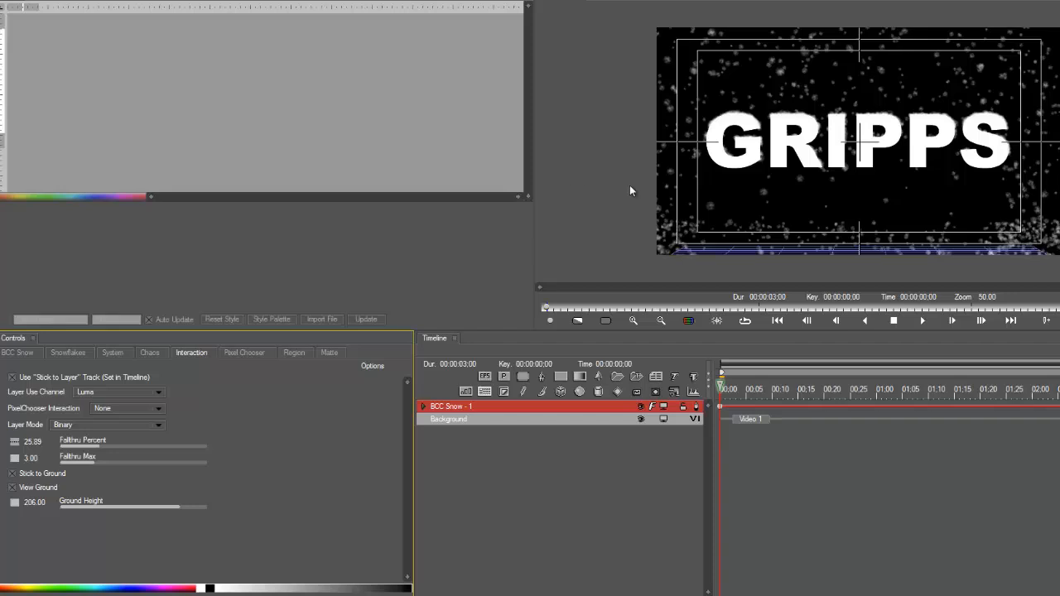
pyautogui.moveTo(740, 253)
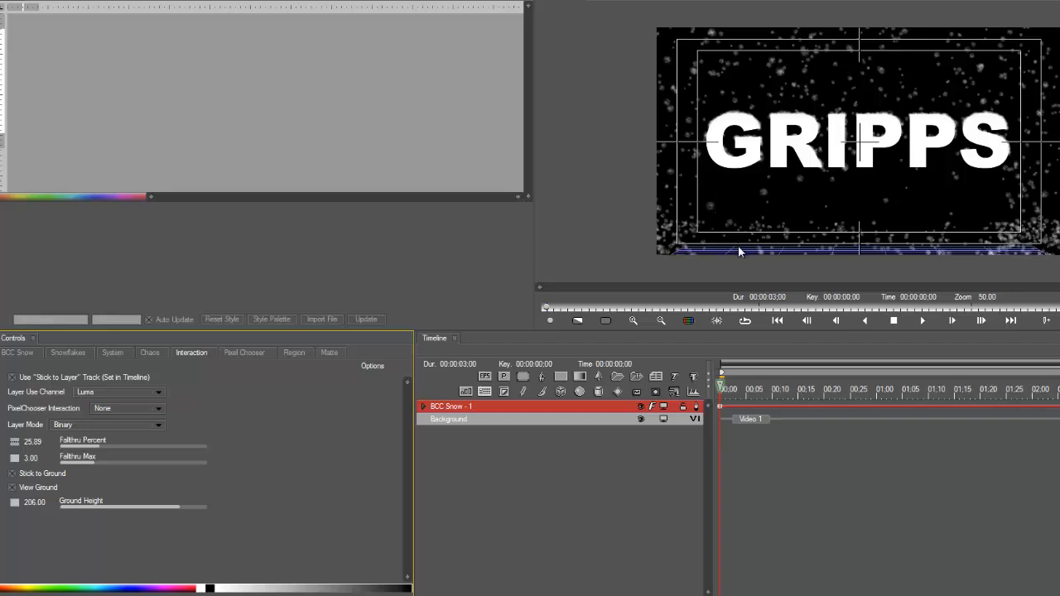
pyautogui.moveTo(807, 175)
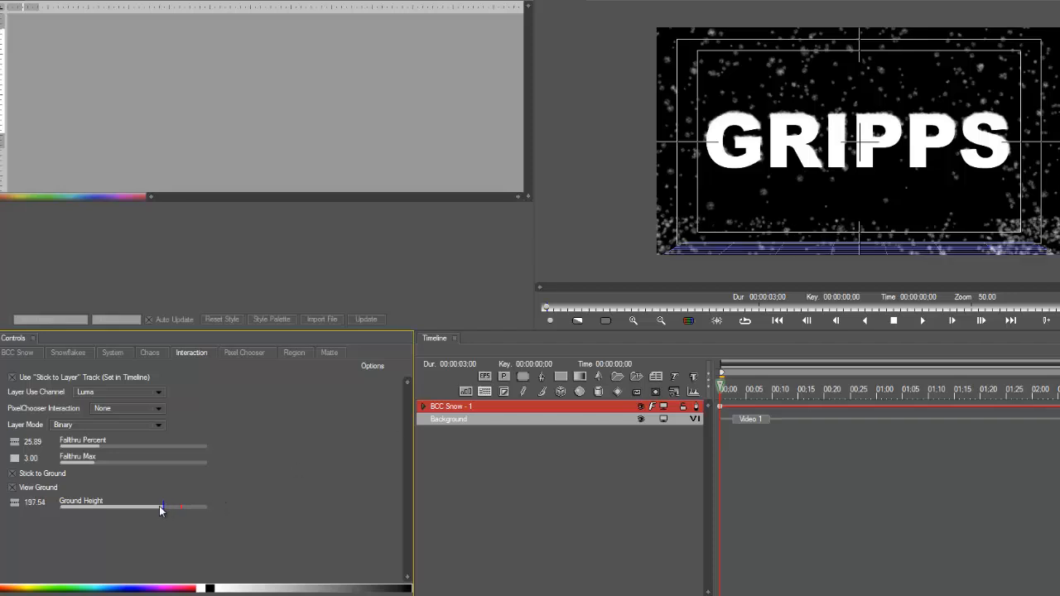
# - Move Ground Height from 206 to about 95, just below the GRIPPS letters
pyautogui.moveTo(162, 506); pyautogui.dragTo(116, 506)
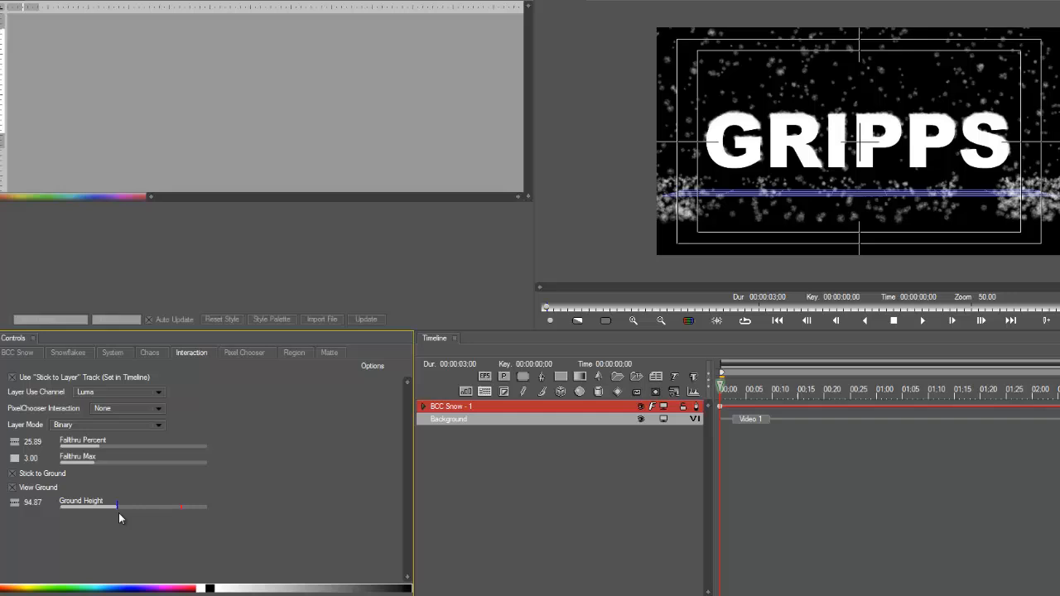
pyautogui.moveTo(116, 506); pyautogui.dragTo(180, 506)
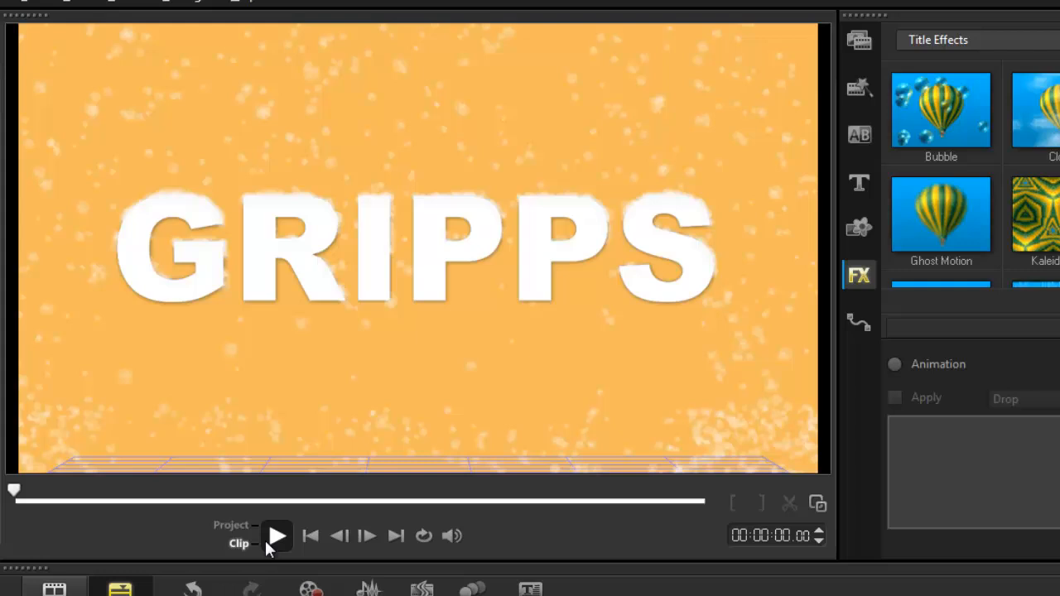
pyautogui.click(276, 536)
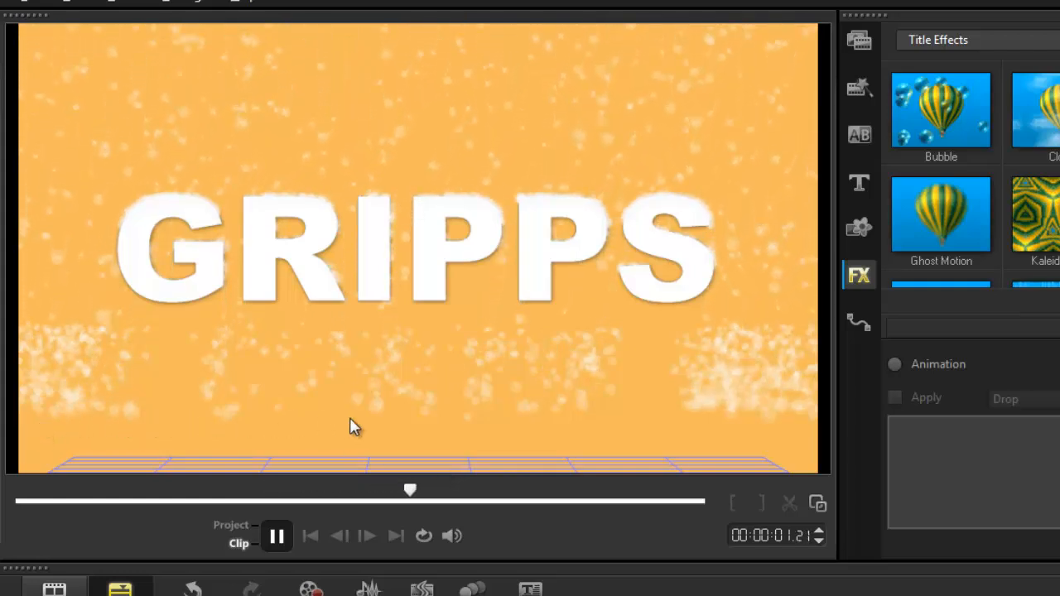
pyautogui.click(276, 536)
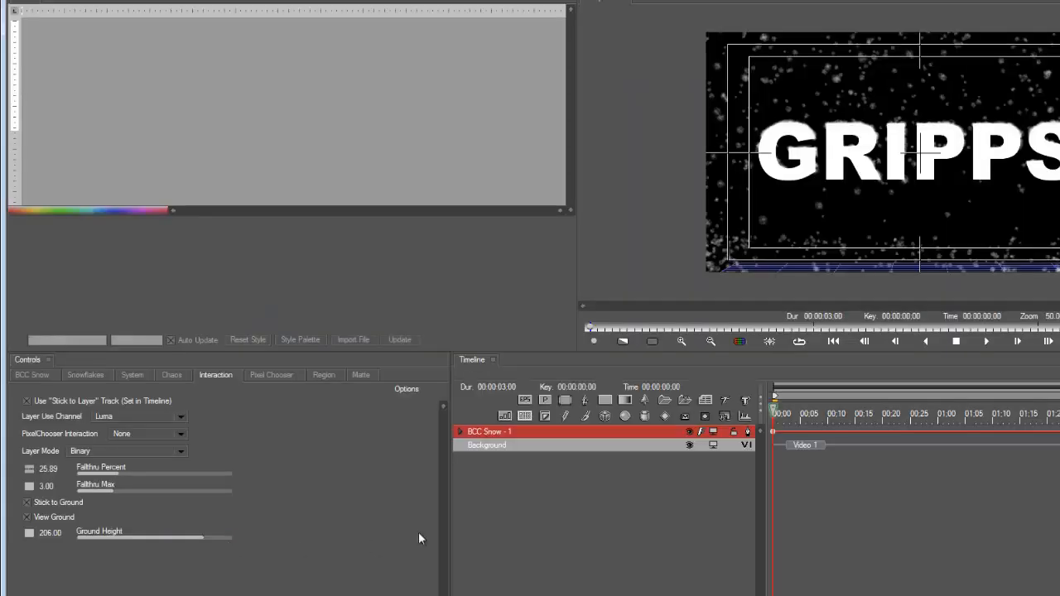
# - Nudge the Ground Height slider, then enter 255 directly in its field
pyautogui.moveTo(232, 539); pyautogui.dragTo(188, 538)
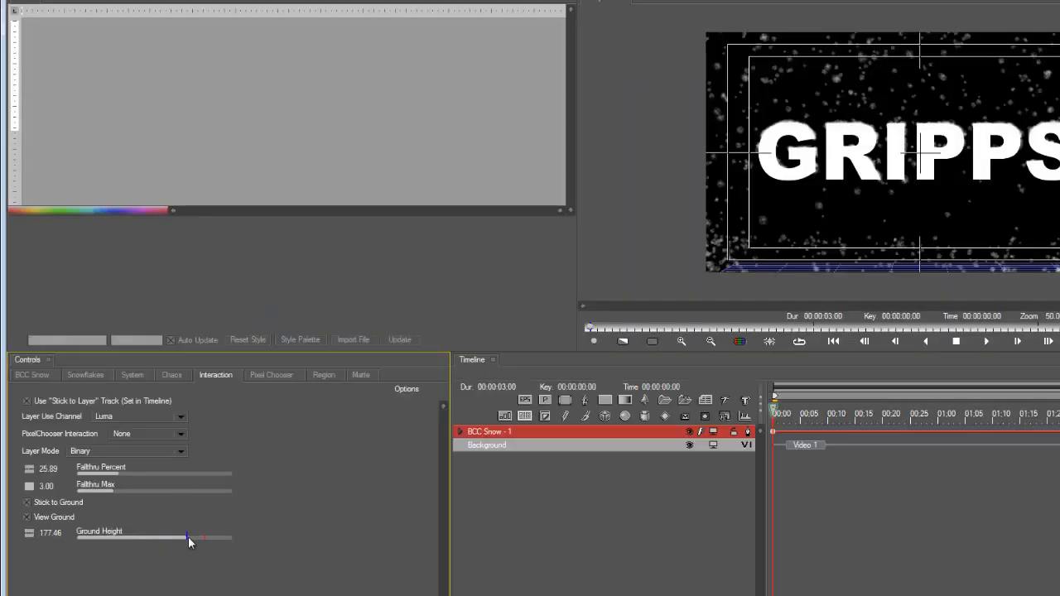
pyautogui.moveTo(188, 538); pyautogui.dragTo(229, 538)
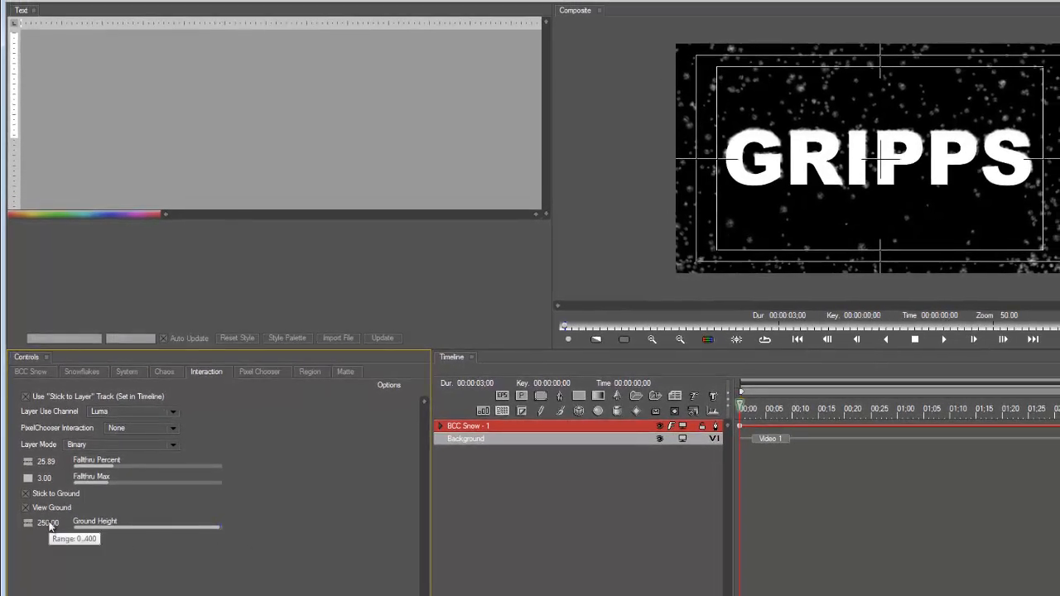
pyautogui.doubleClick(47, 522)
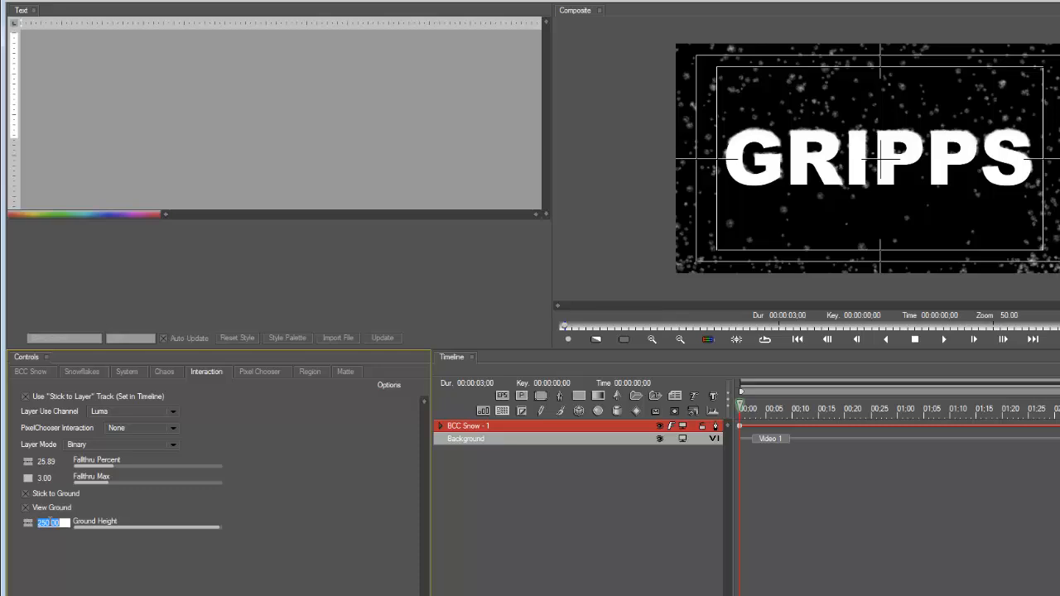
pyautogui.write('255')
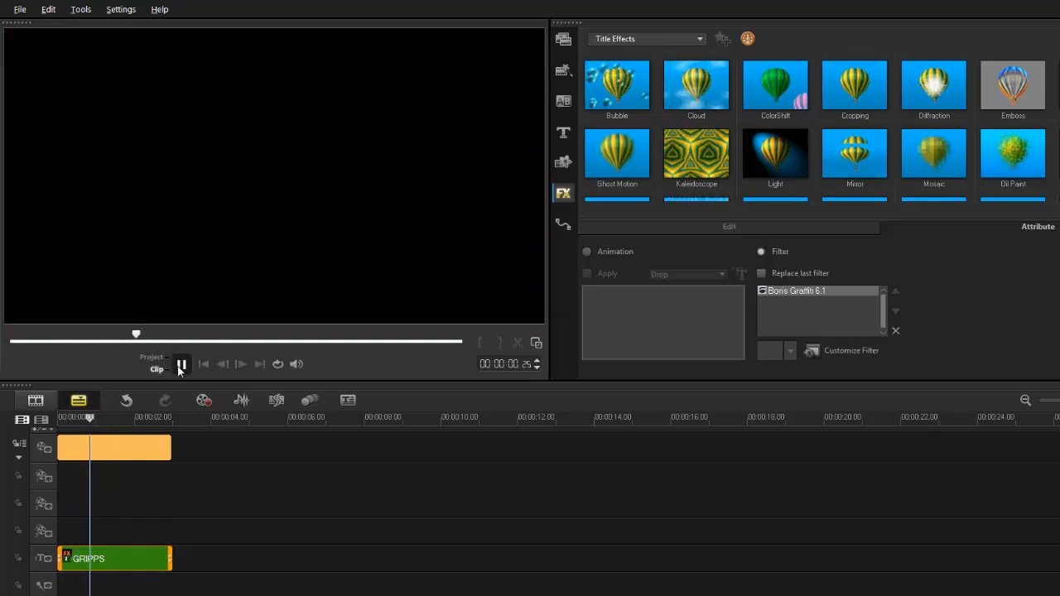
pyautogui.click(181, 365)
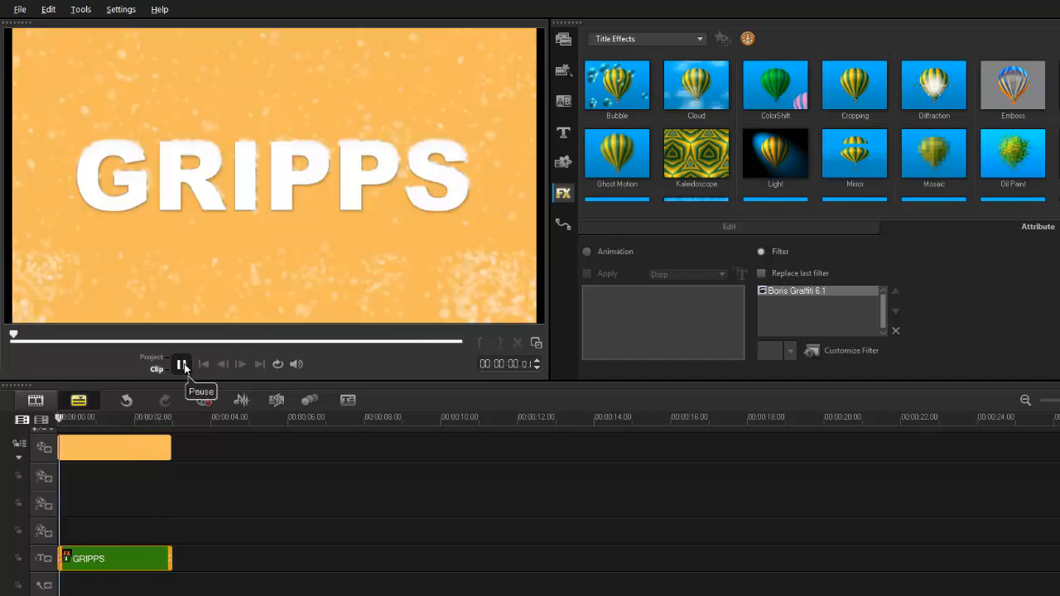
pyautogui.click(181, 364)
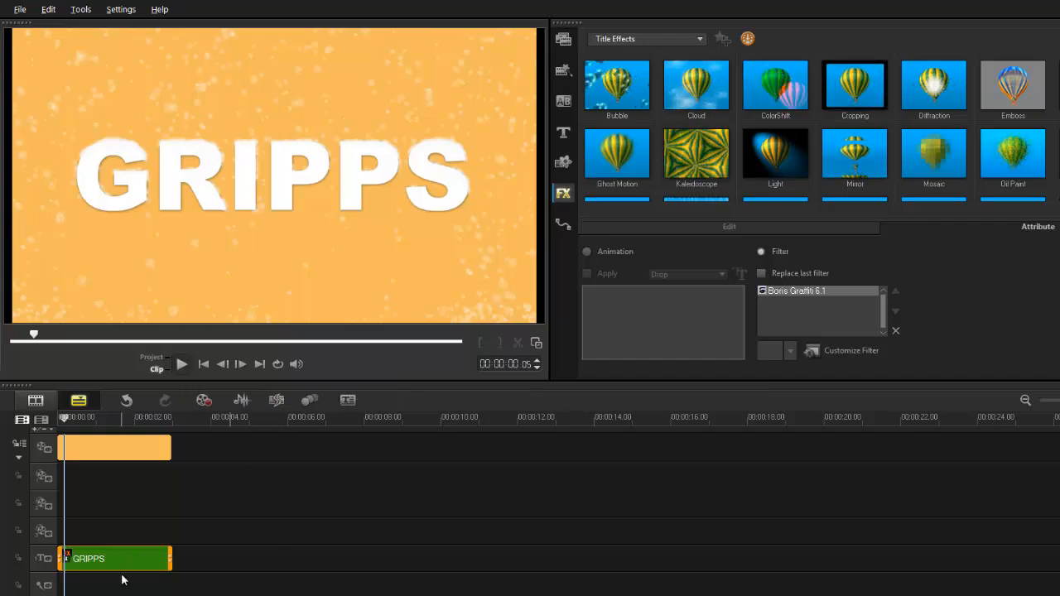
pyautogui.click(895, 331)
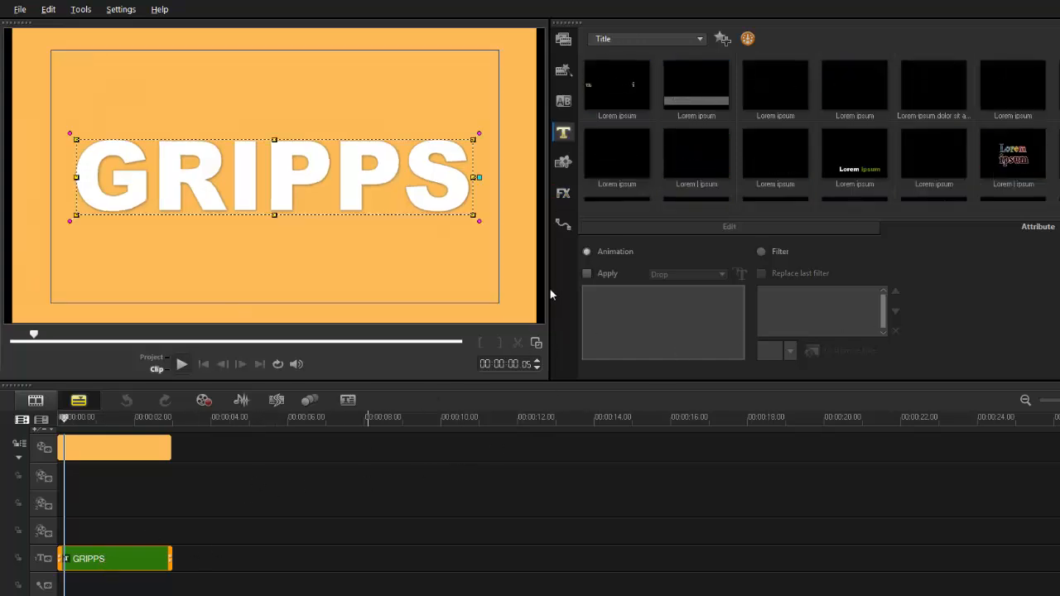
# - Recolour the GRIPPS text black and apply Boris Graffiti 6.1 from My Favorites to the title
pyautogui.click(729, 226)
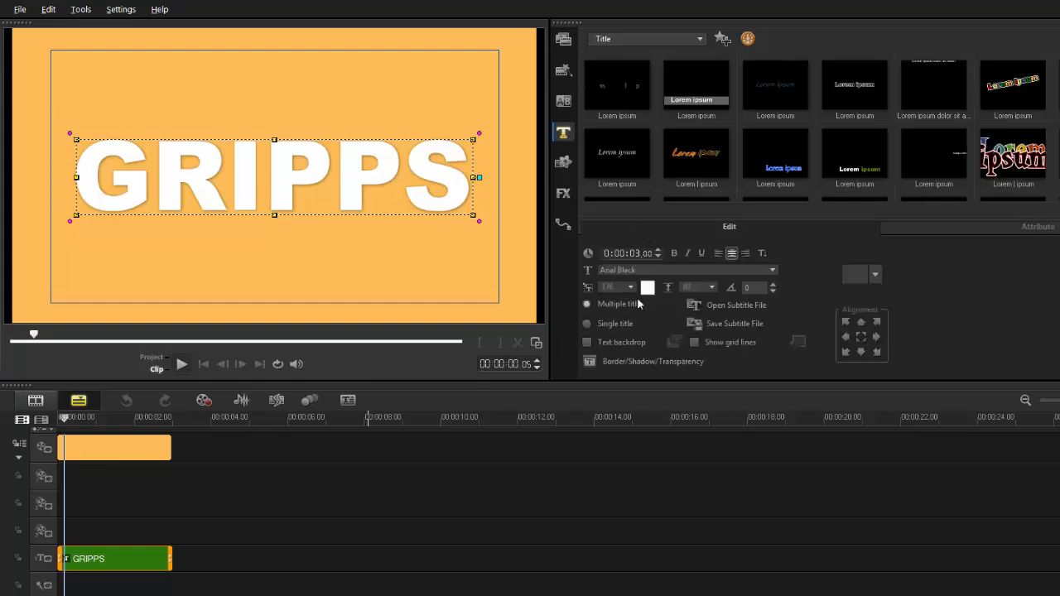
pyautogui.click(647, 288)
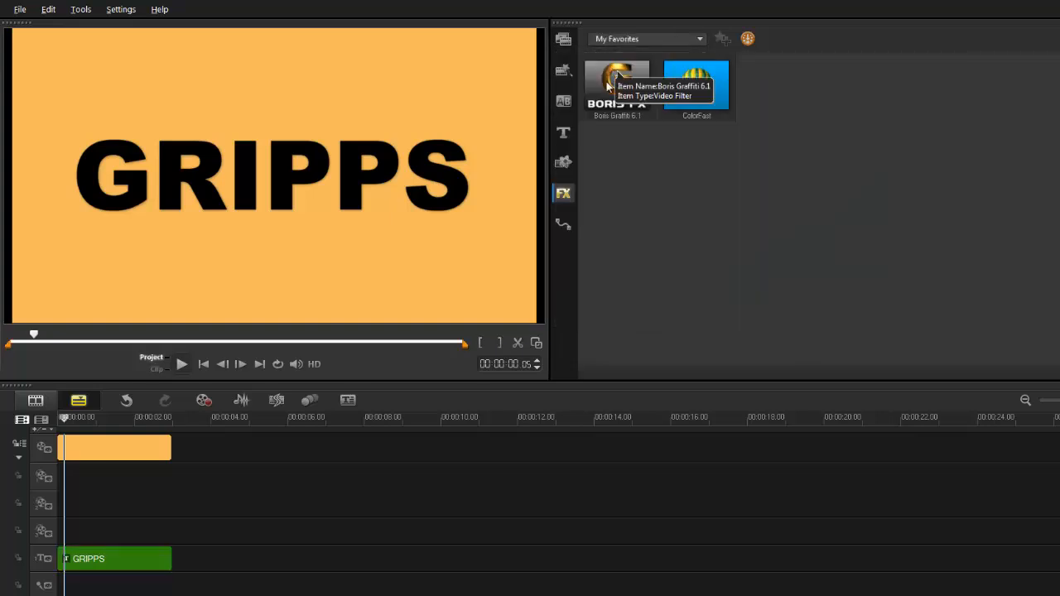
pyautogui.click(563, 133)
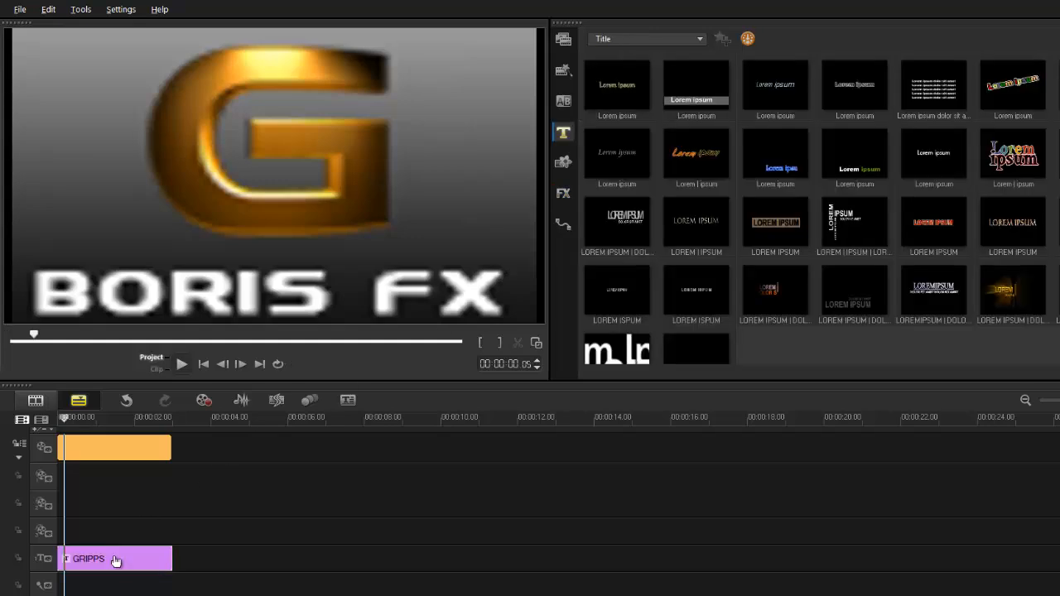
pyautogui.doubleClick(116, 559)
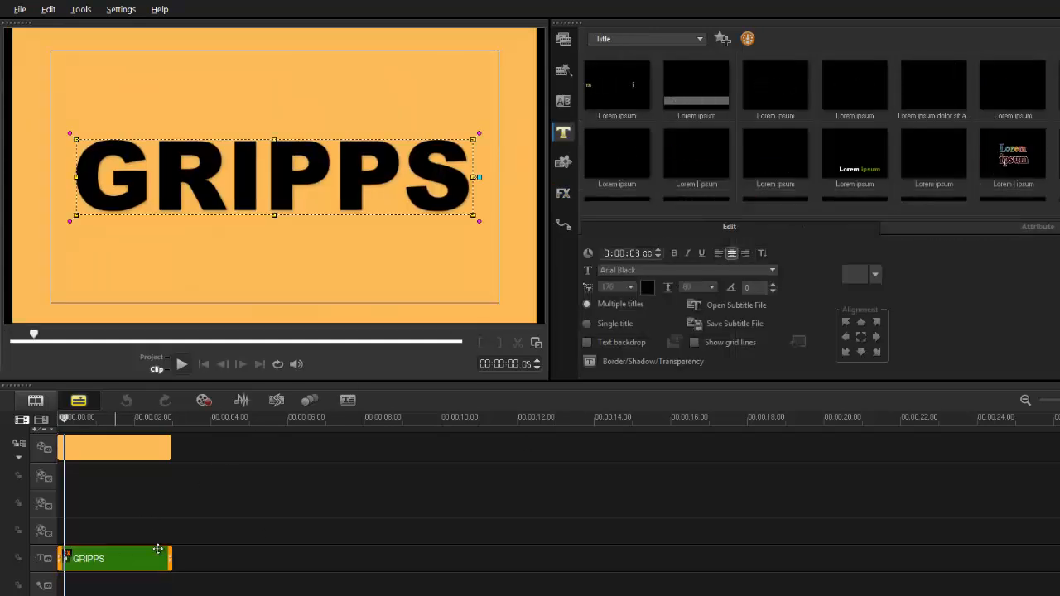
pyautogui.click(1037, 226)
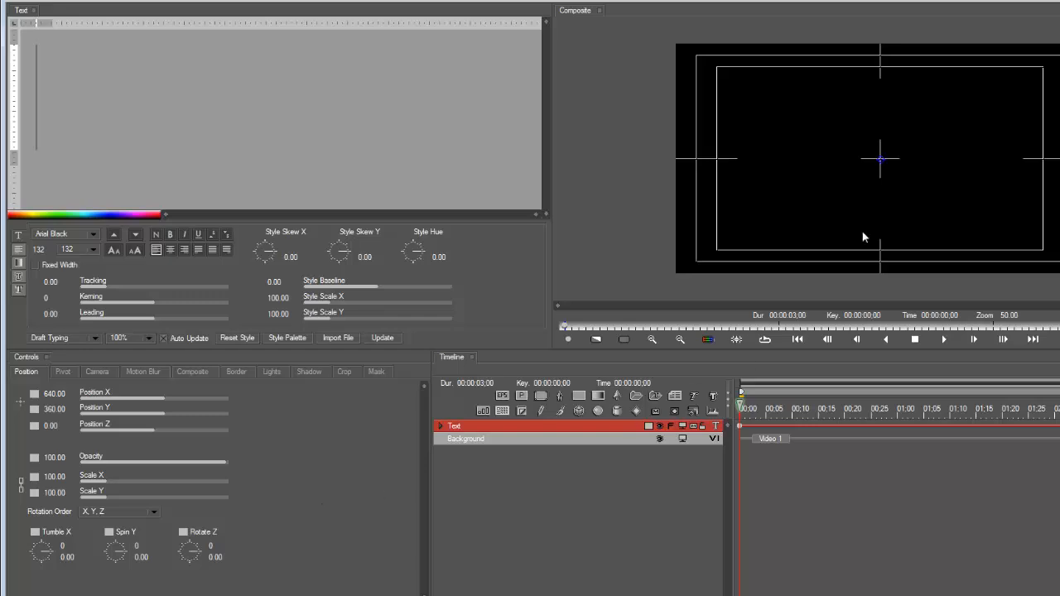
pyautogui.moveTo(917, 129)
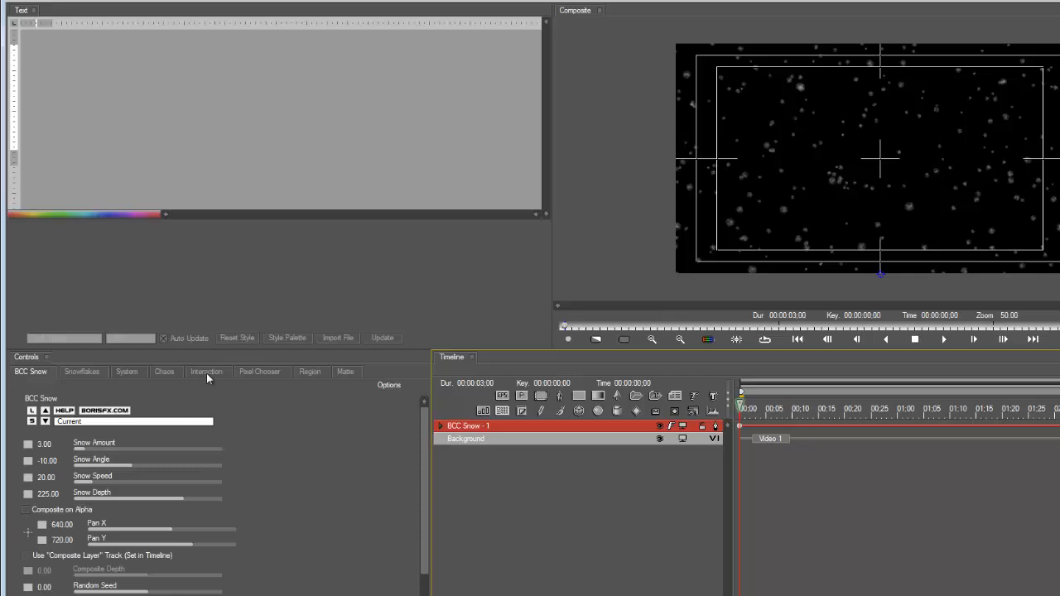
# - In BCC Snow's Interaction settings, make snow stick to the title layer using the Luma channel
pyautogui.click(206, 371)
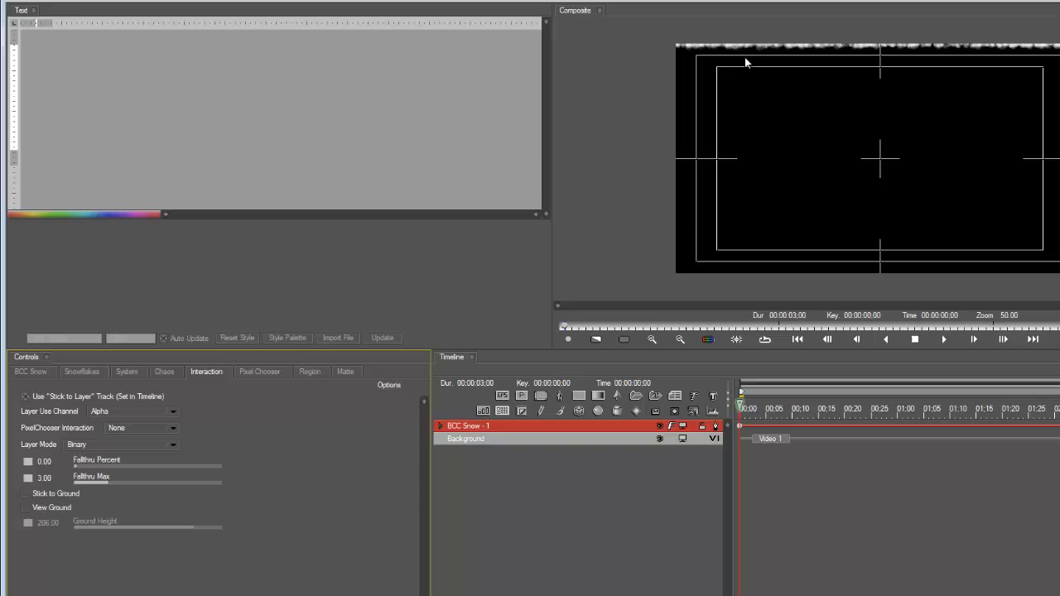
pyautogui.click(136, 412)
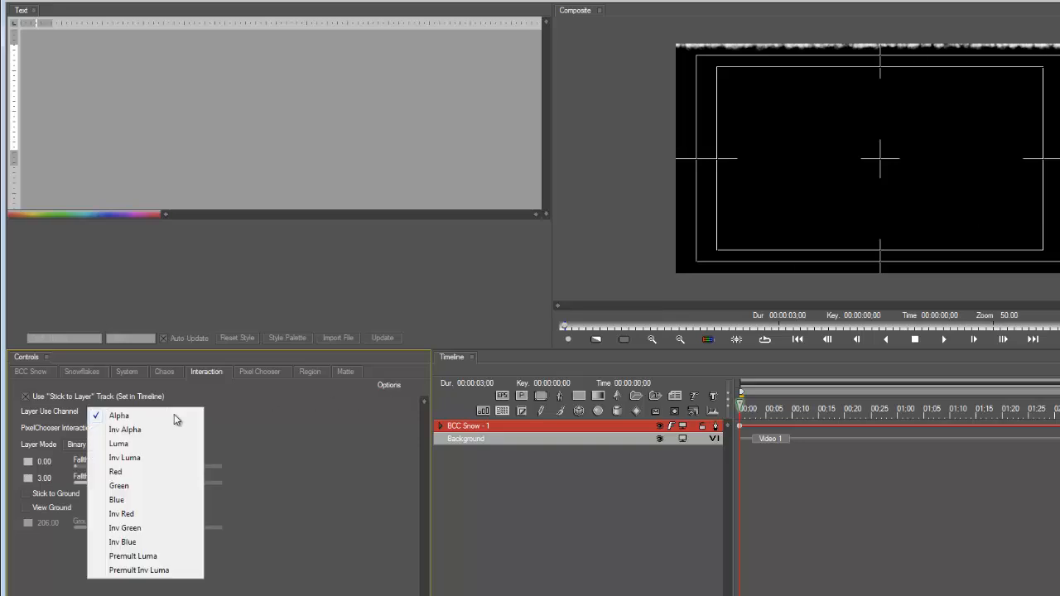
pyautogui.click(119, 444)
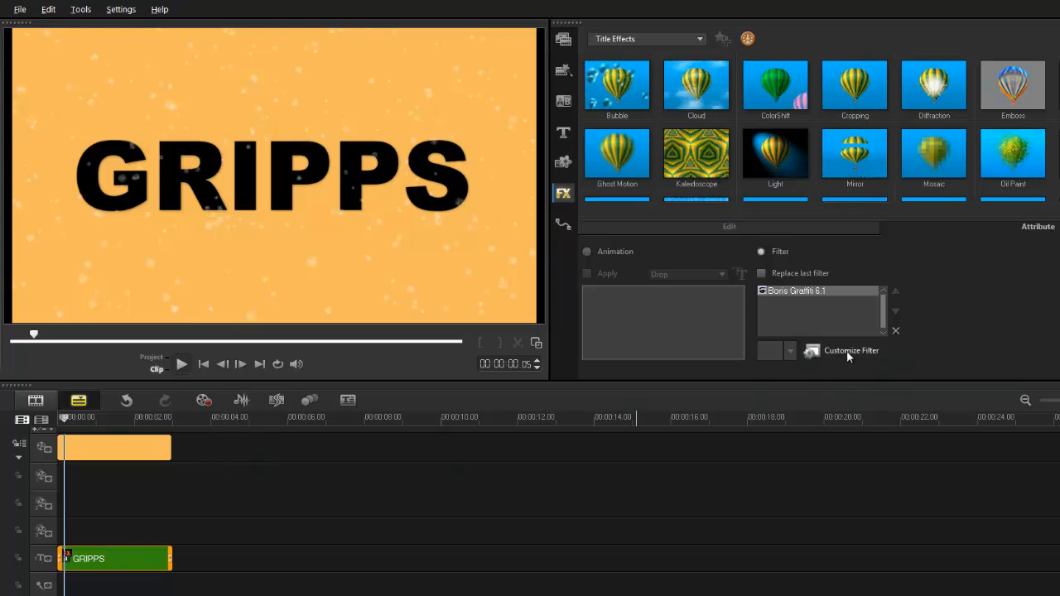
pyautogui.click(851, 351)
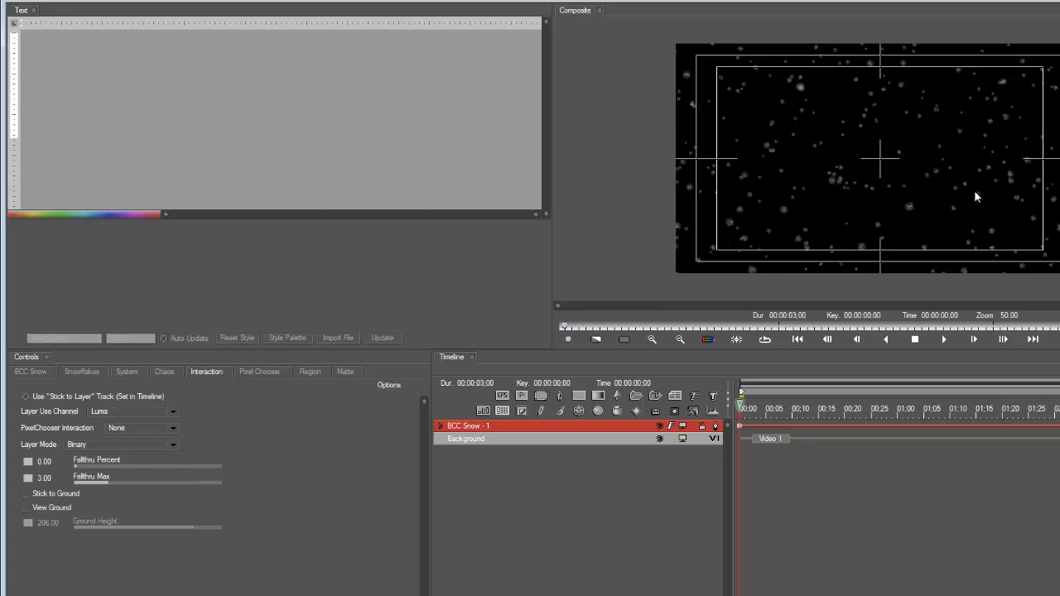
pyautogui.moveTo(799, 227)
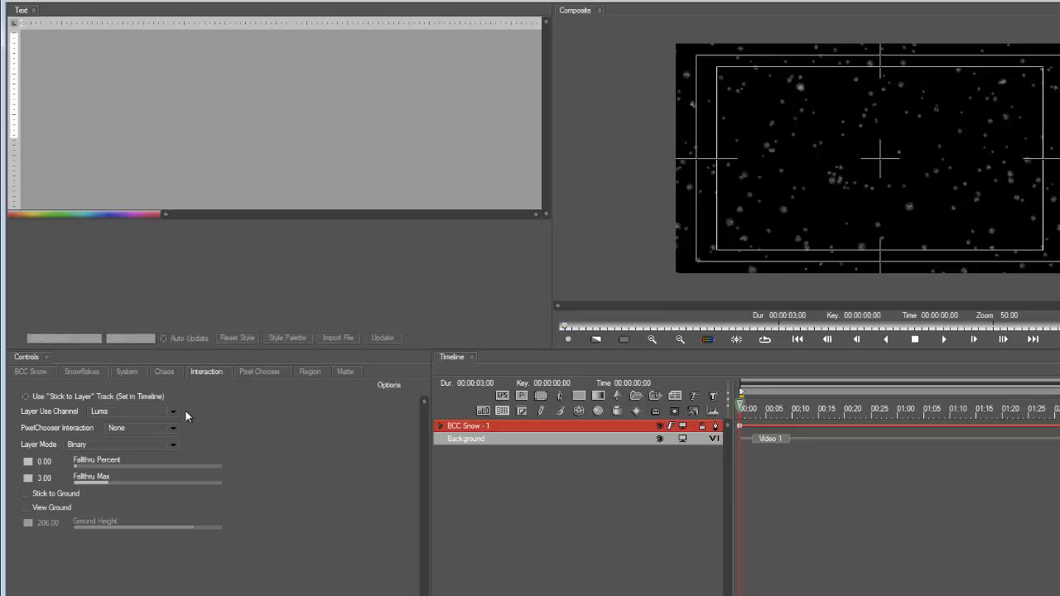
pyautogui.click(133, 411)
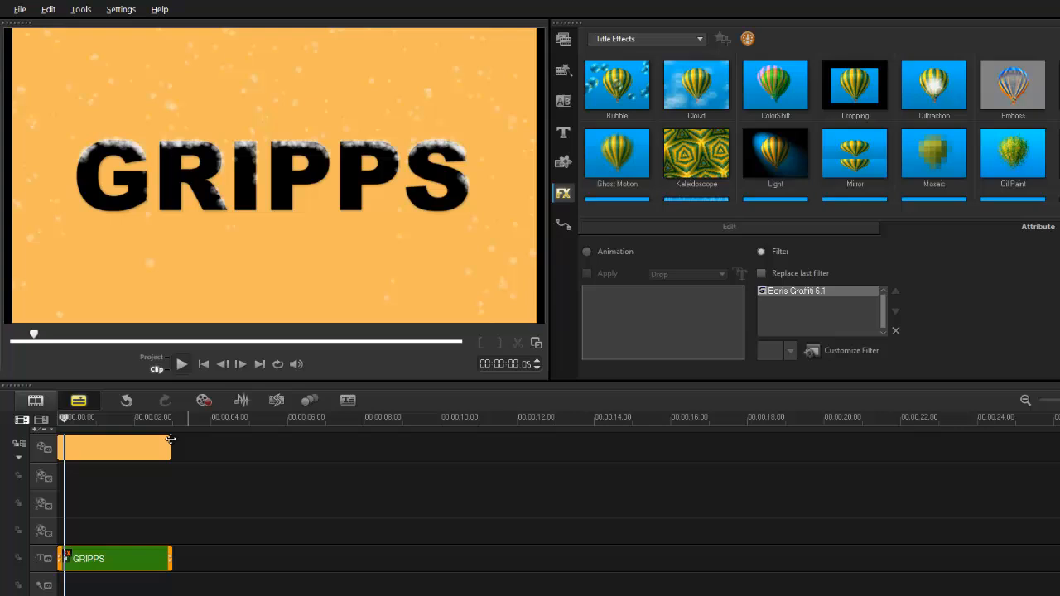
# - Select the orange background clip on the timeline
pyautogui.click(181, 363)
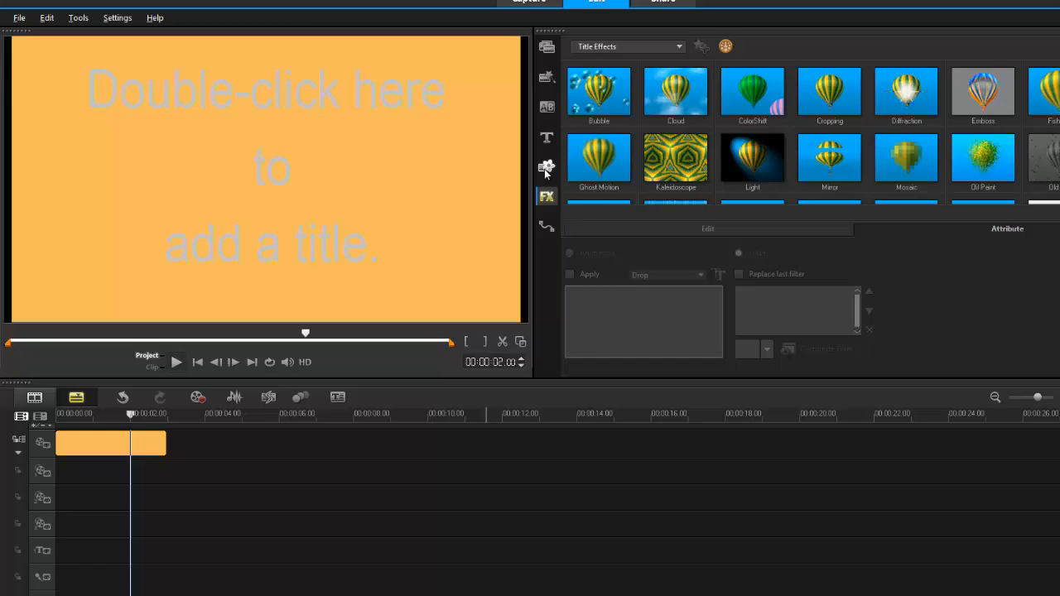
# - Place the Santa object OB-24.png from the Graphic library's Object set on Overlay Track 1
pyautogui.click(632, 64)
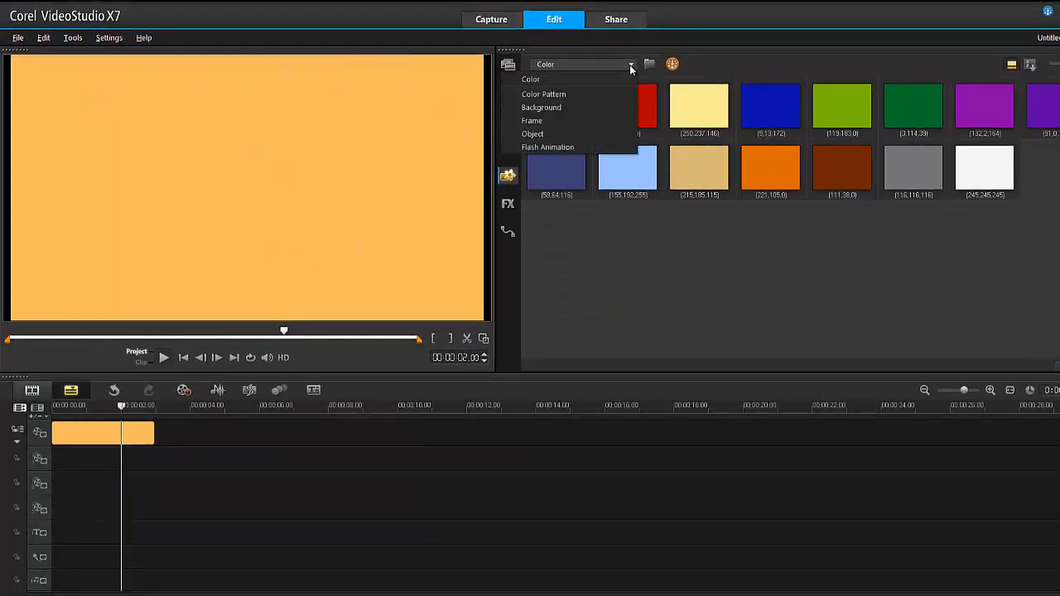
pyautogui.click(533, 133)
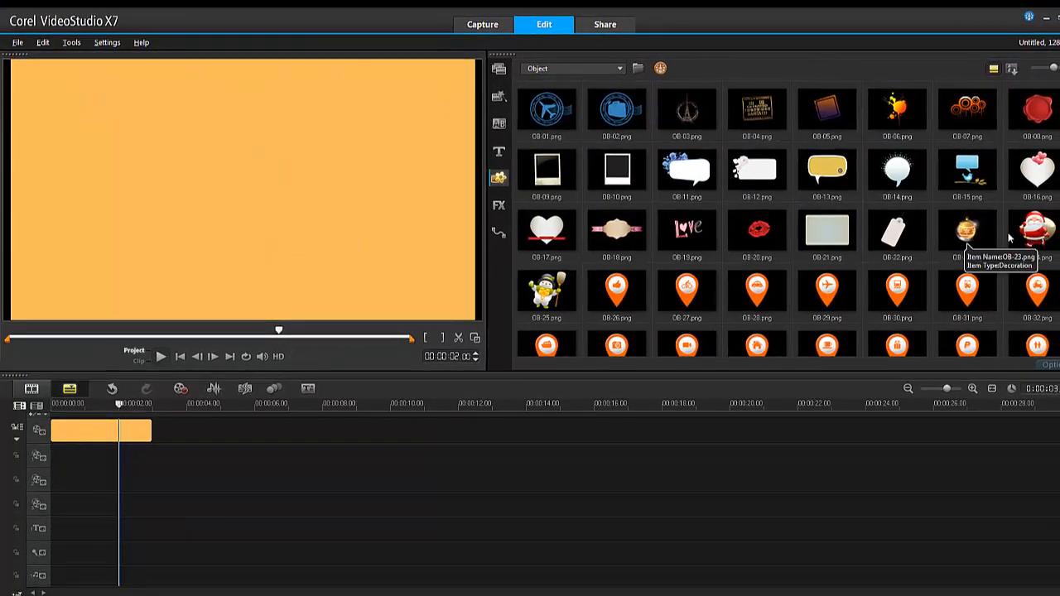
pyautogui.moveTo(1037, 229); pyautogui.dragTo(141, 455)
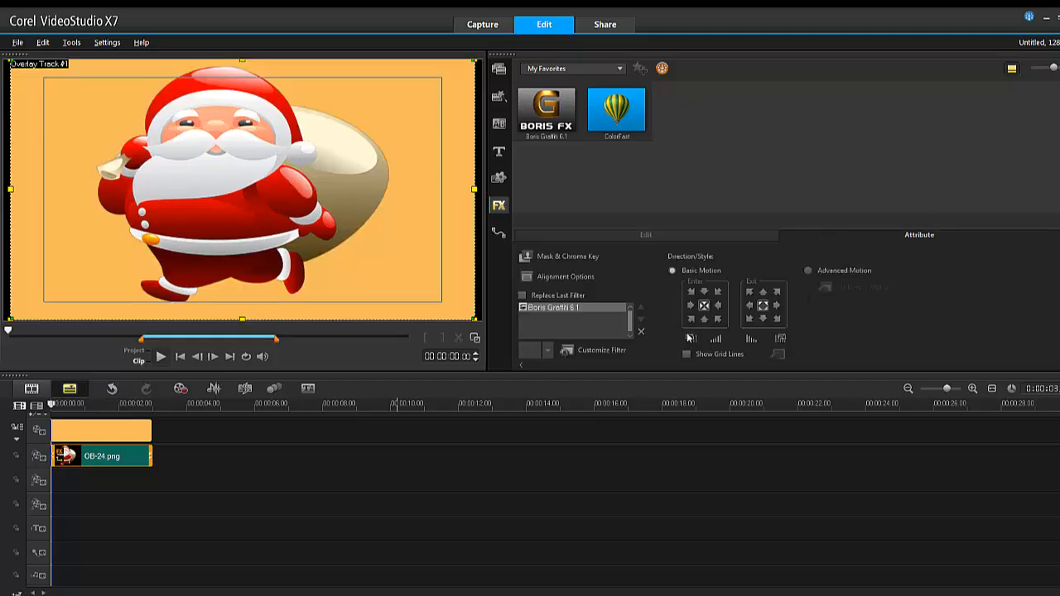
pyautogui.moveTo(615, 343)
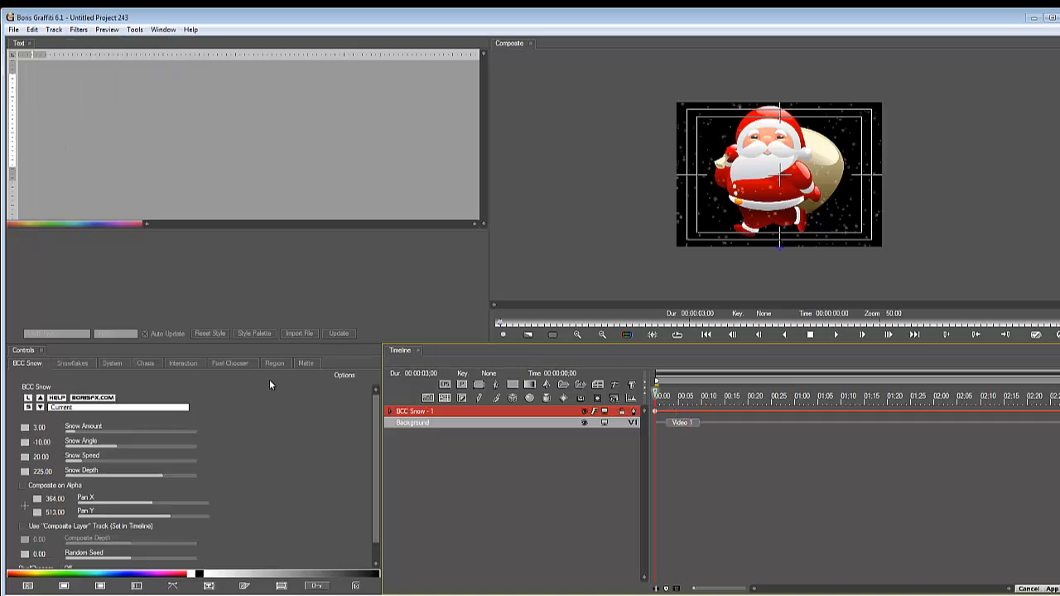
# - Set the Santa's BCC Snow layer channel to Luma and play the preview
pyautogui.click(182, 363)
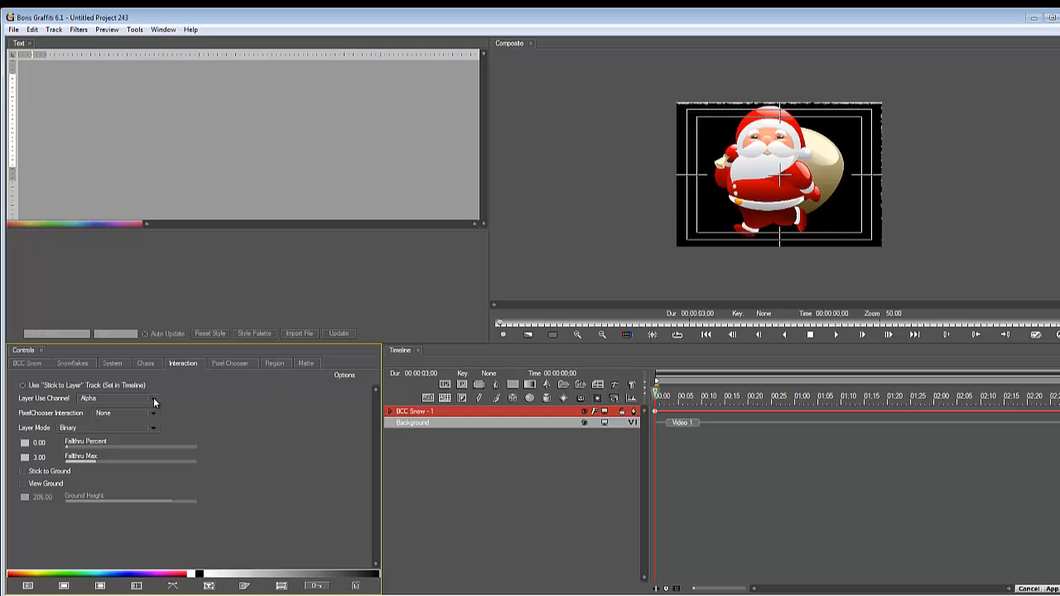
pyautogui.click(116, 399)
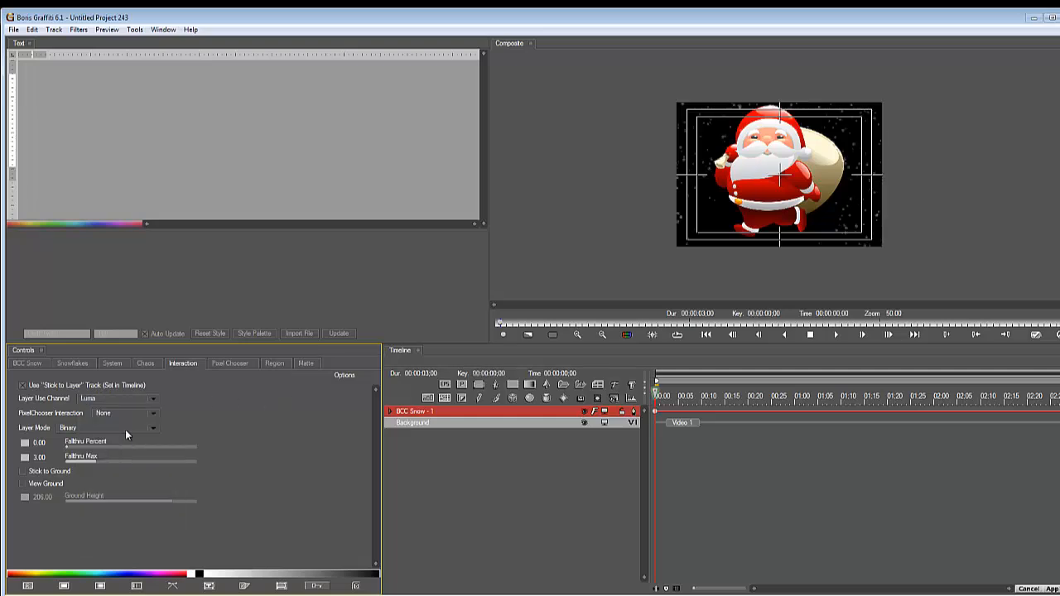
pyautogui.click(116, 398)
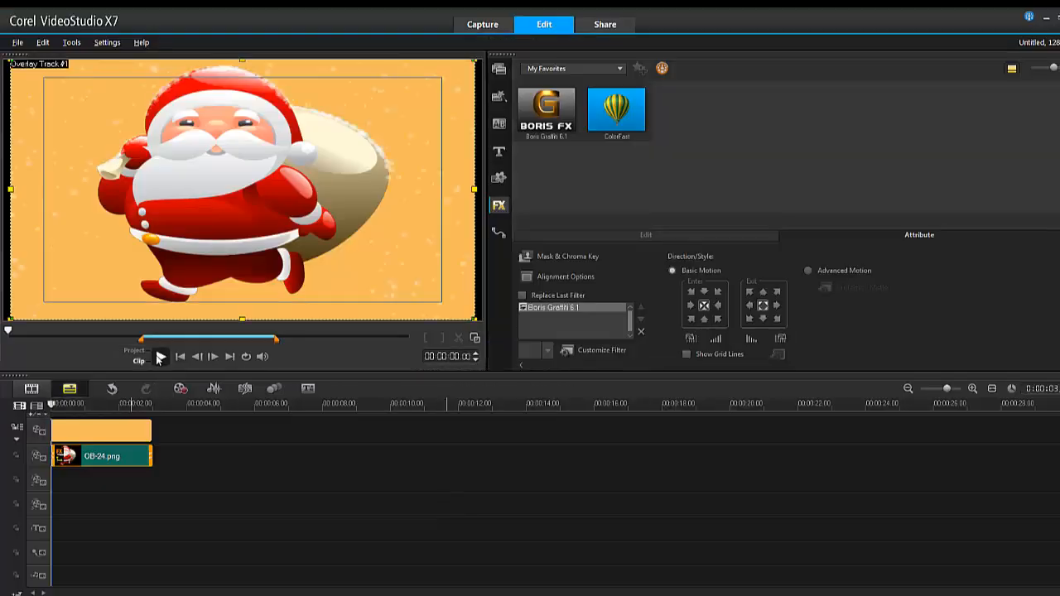
pyautogui.click(160, 356)
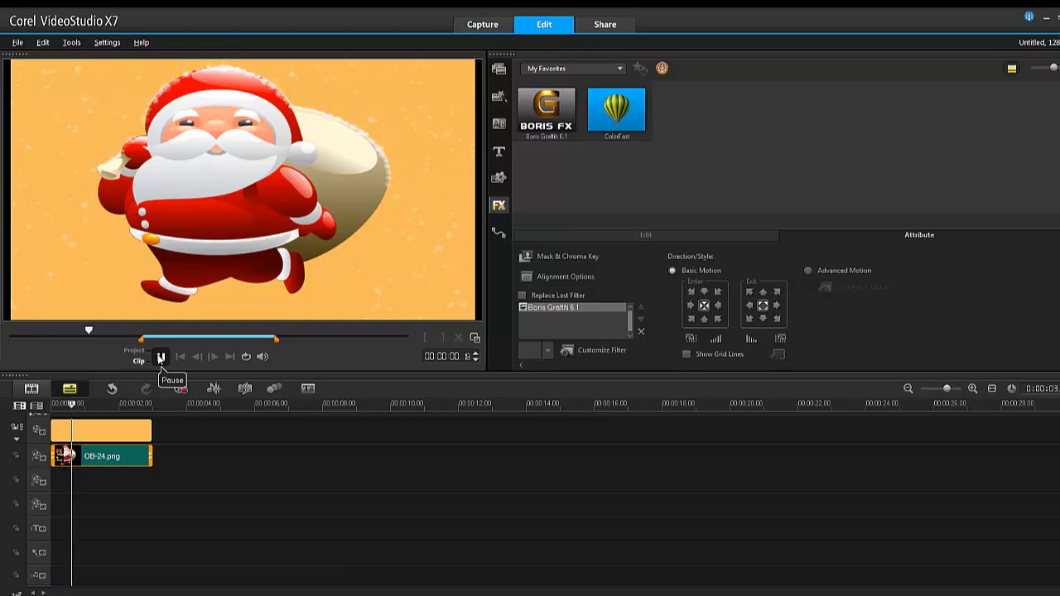